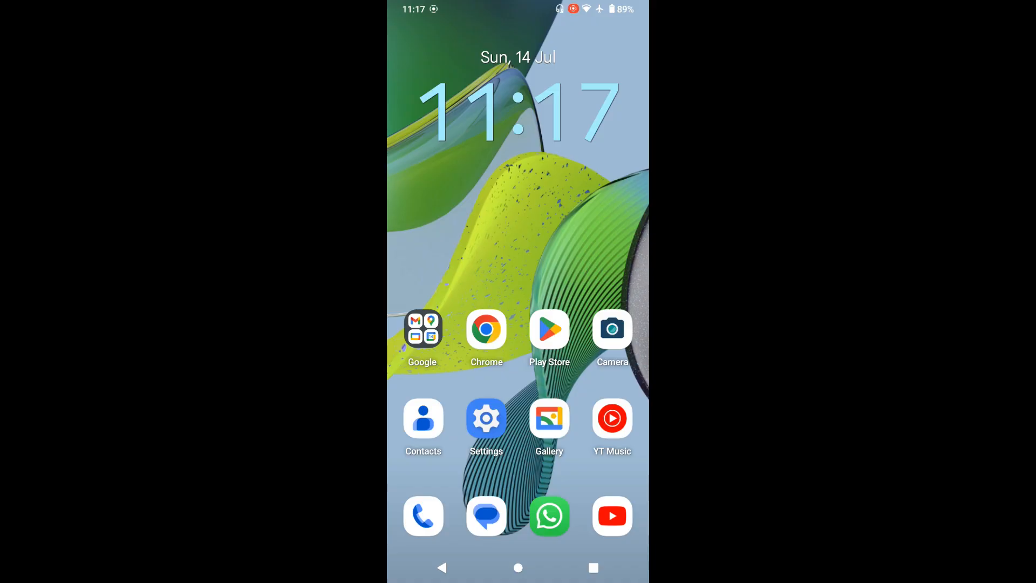
- Open WhatsApp and tap the shared SaleData.xlsx attachment in the chat
click(550, 328)
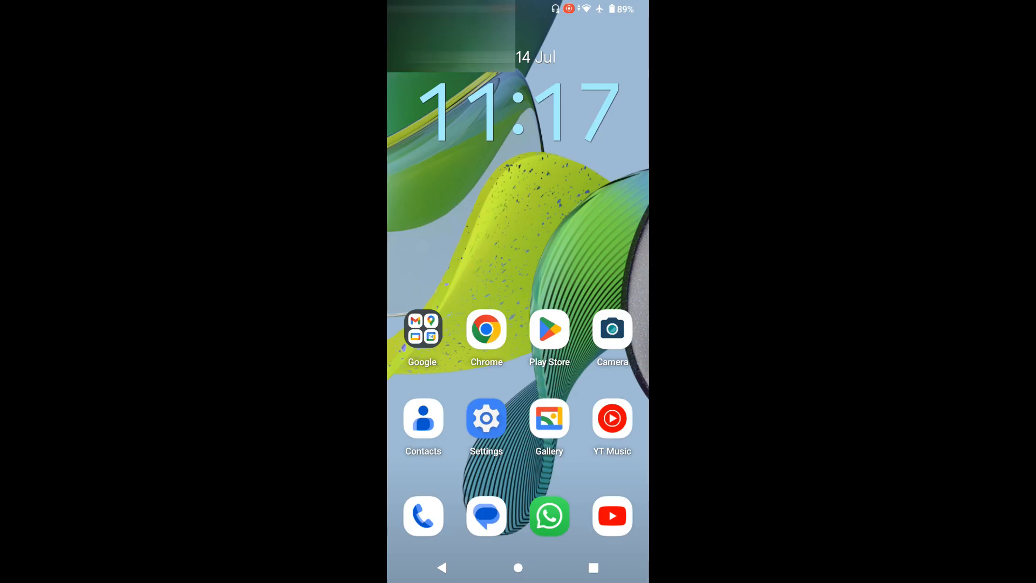
click(550, 517)
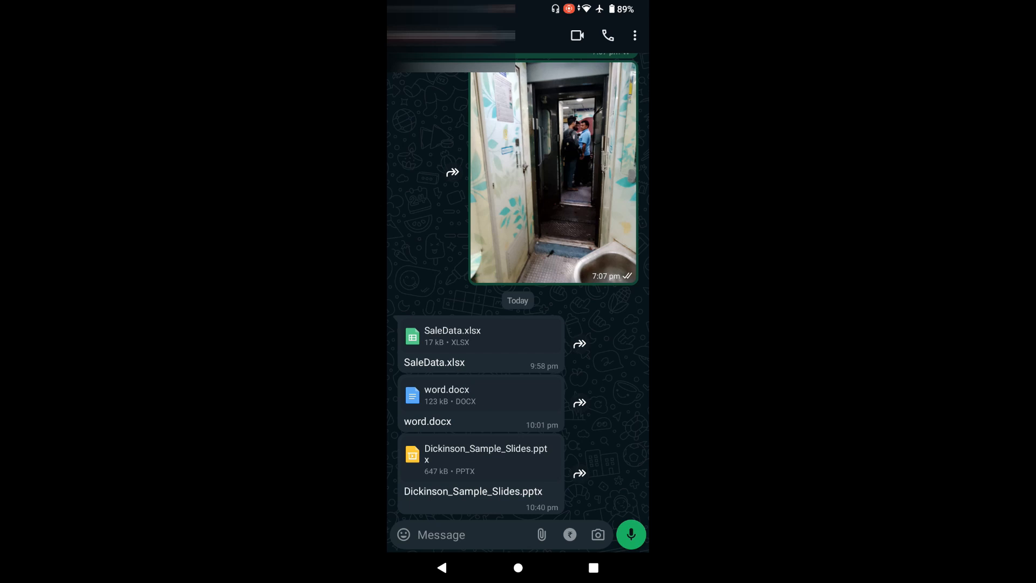
click(481, 455)
text(wpsof)
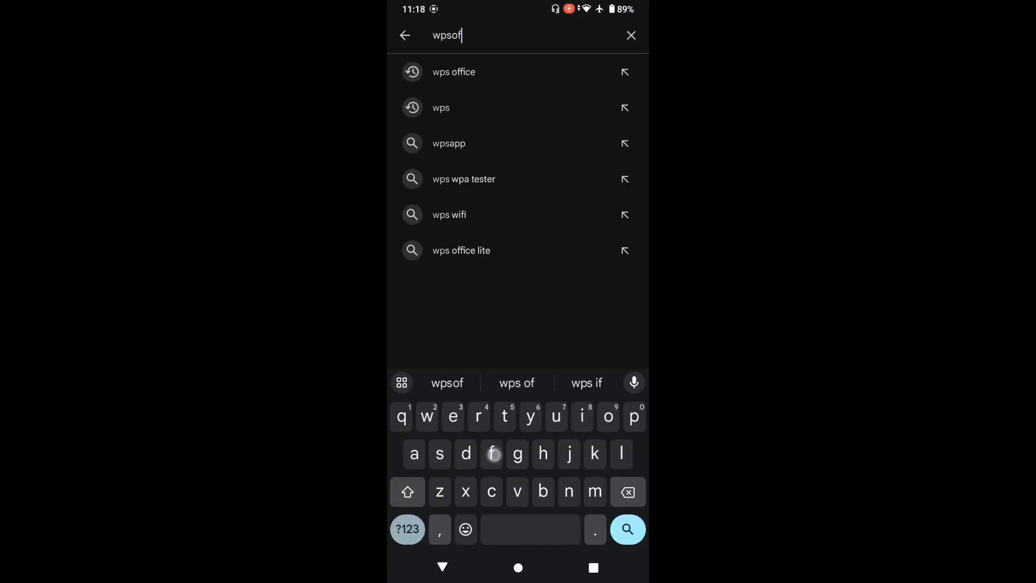
- Find WPS Office in the Play Store and browse its details, data safety and reviews
click(627, 529)
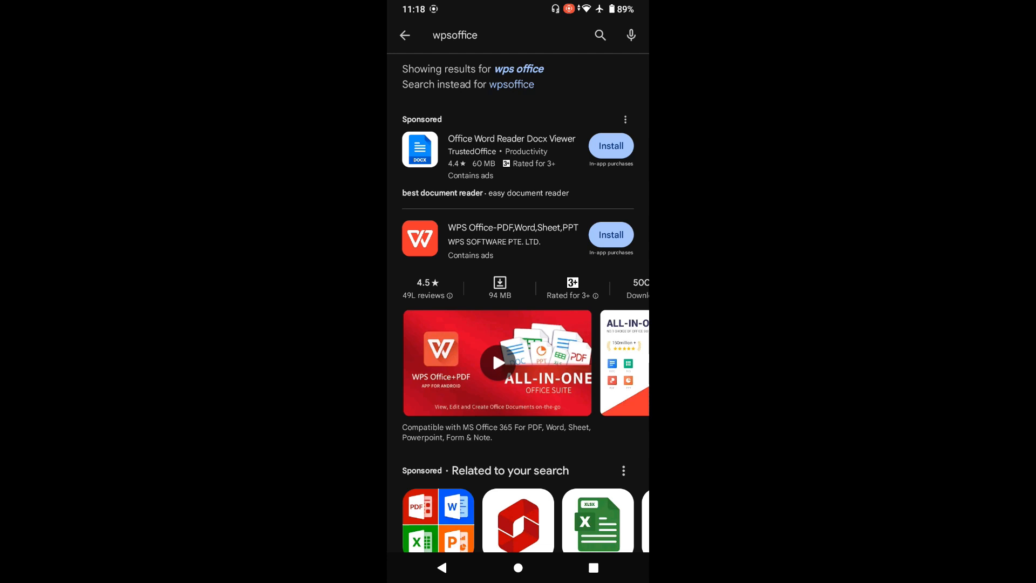
click(497, 363)
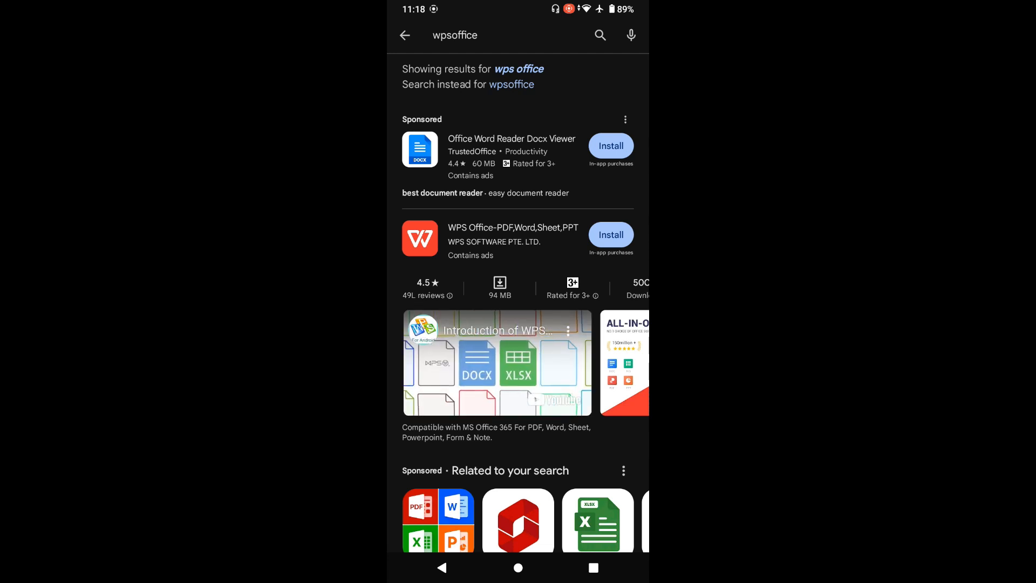
scroll(left, 3)
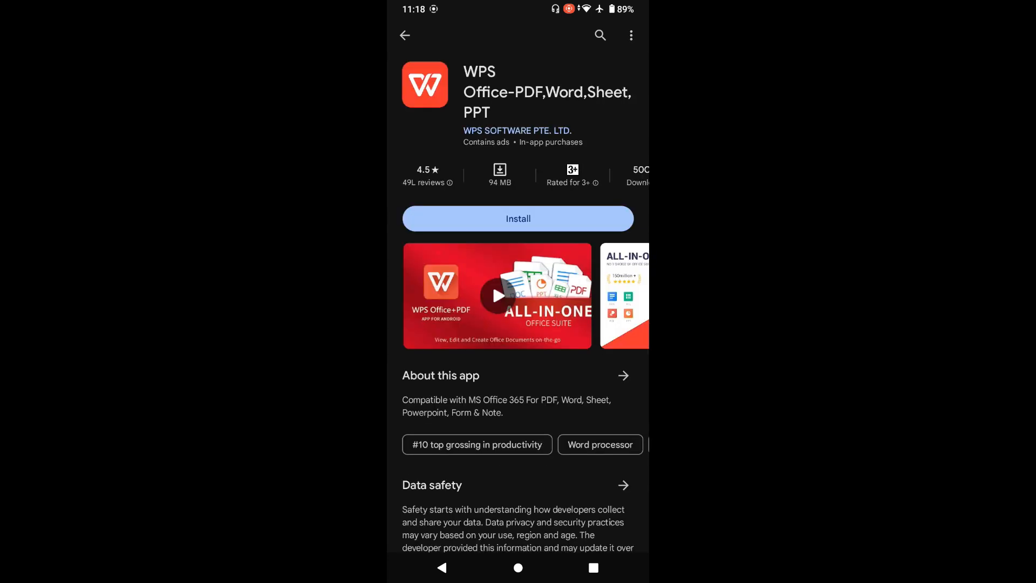
scroll(up, 3)
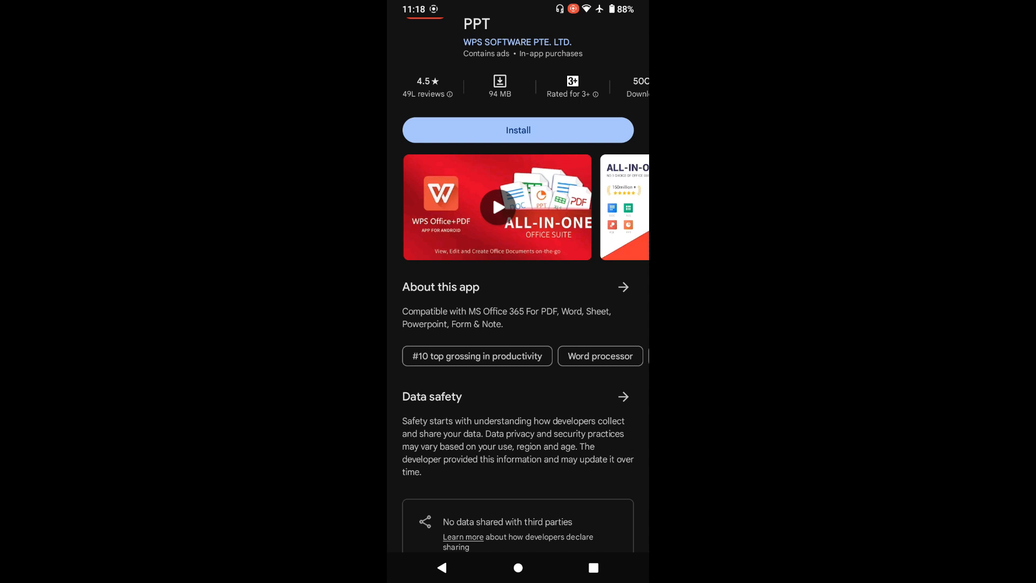
scroll(down, 3)
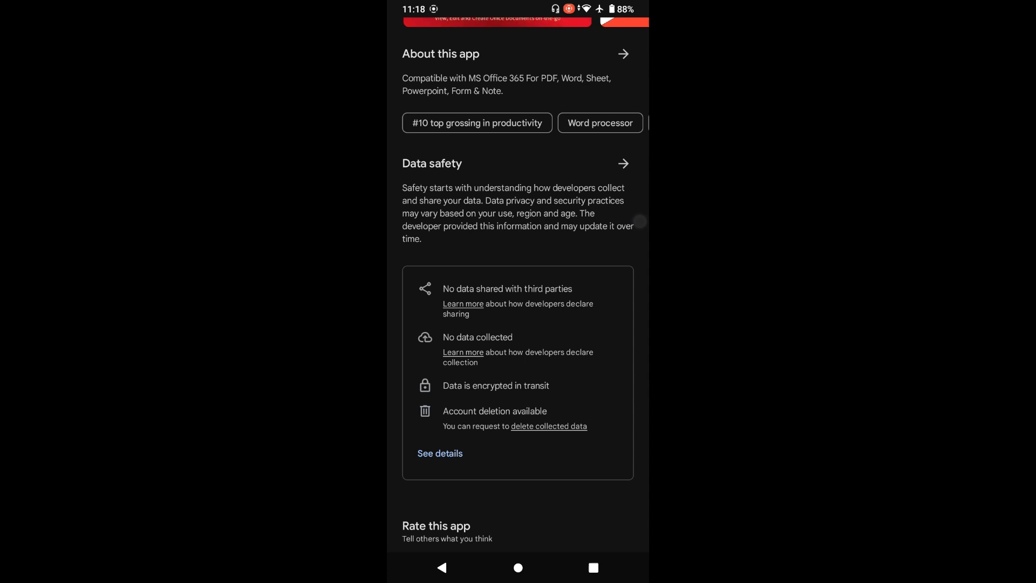
scroll(down, 3)
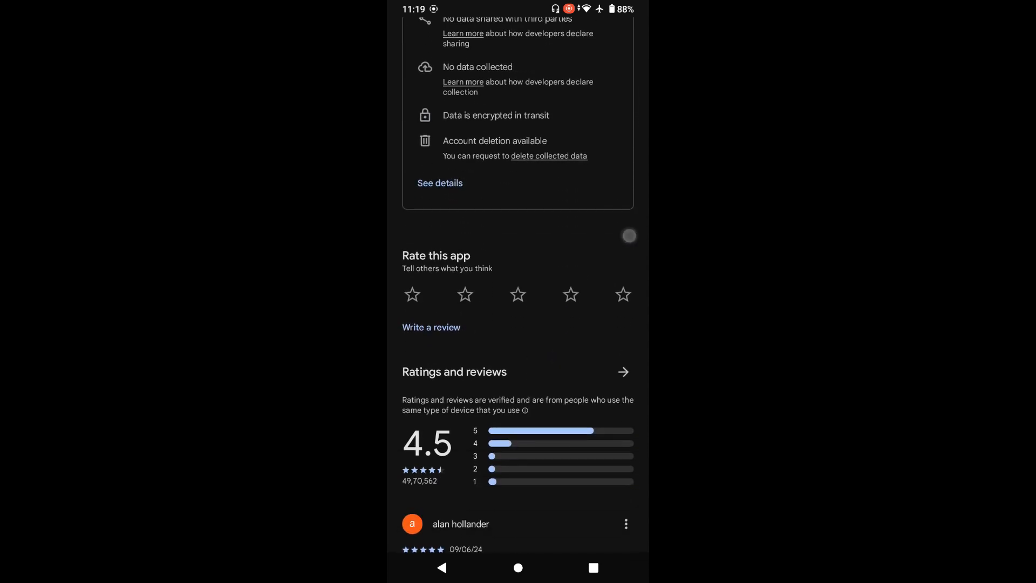
scroll(down, 3)
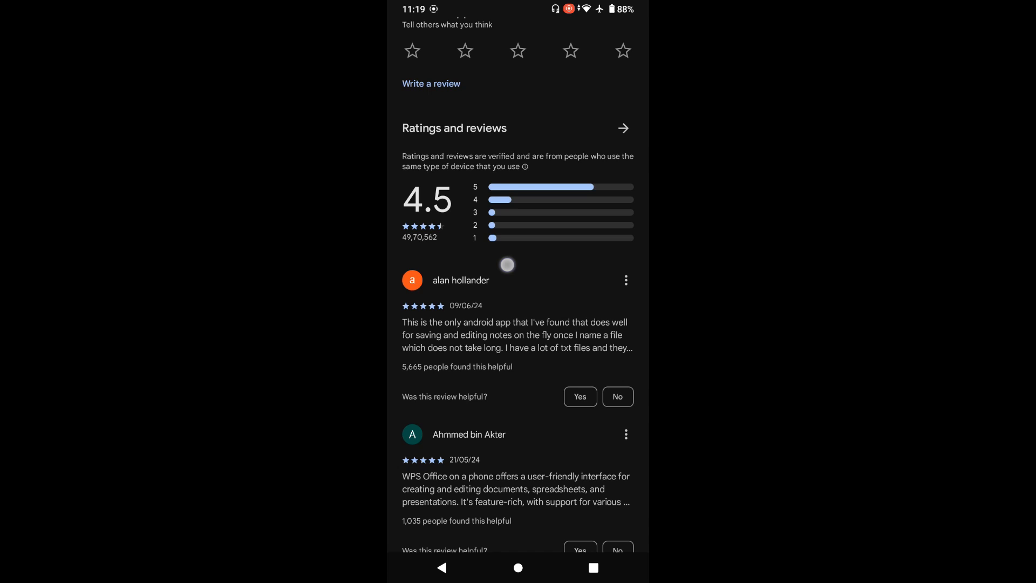
scroll(up, 3)
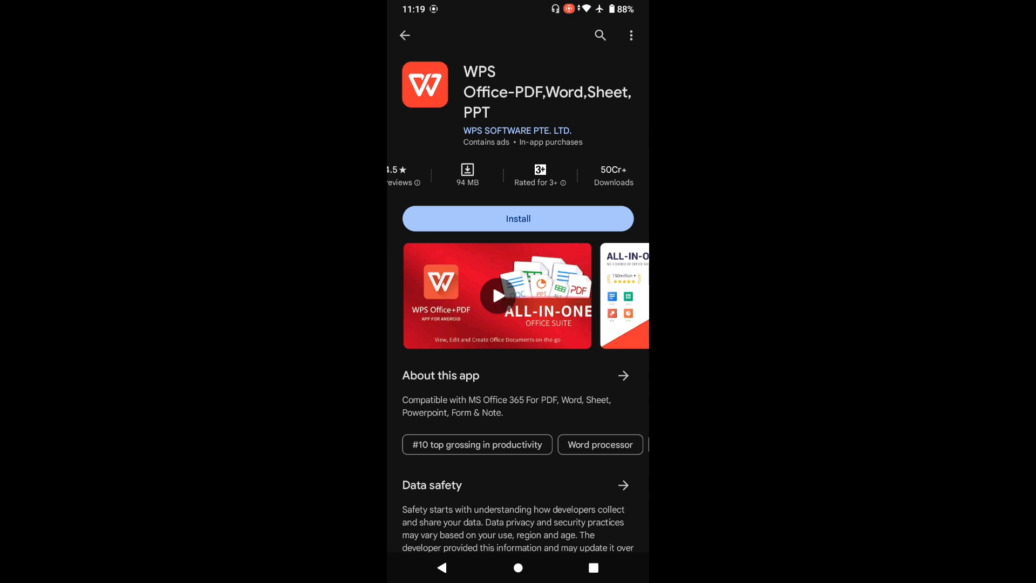
- Install and launch WPS Office, skipping Google sign-in, accepting the terms and dismissing the Pro offer
click(518, 218)
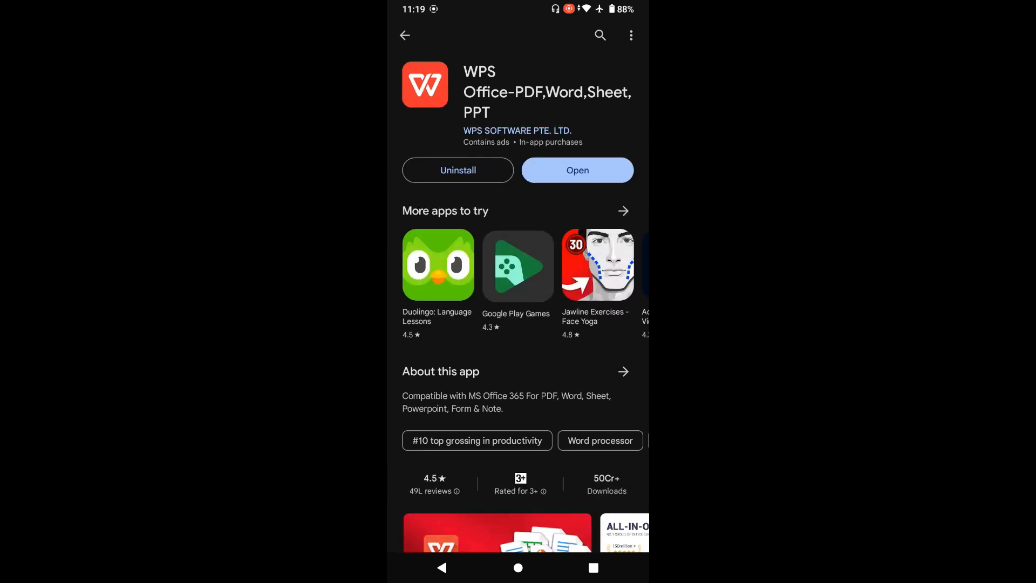
click(577, 170)
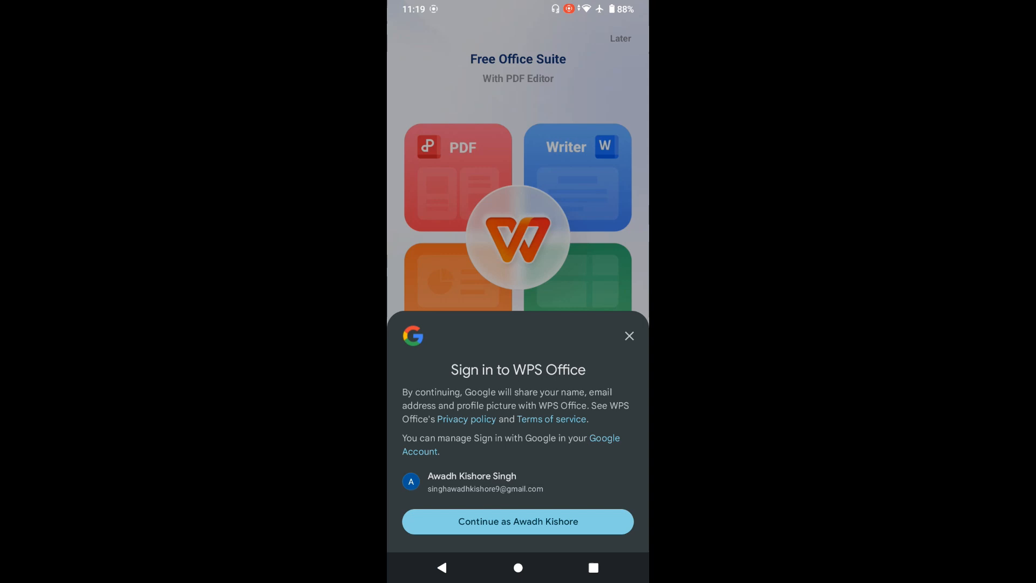
click(629, 336)
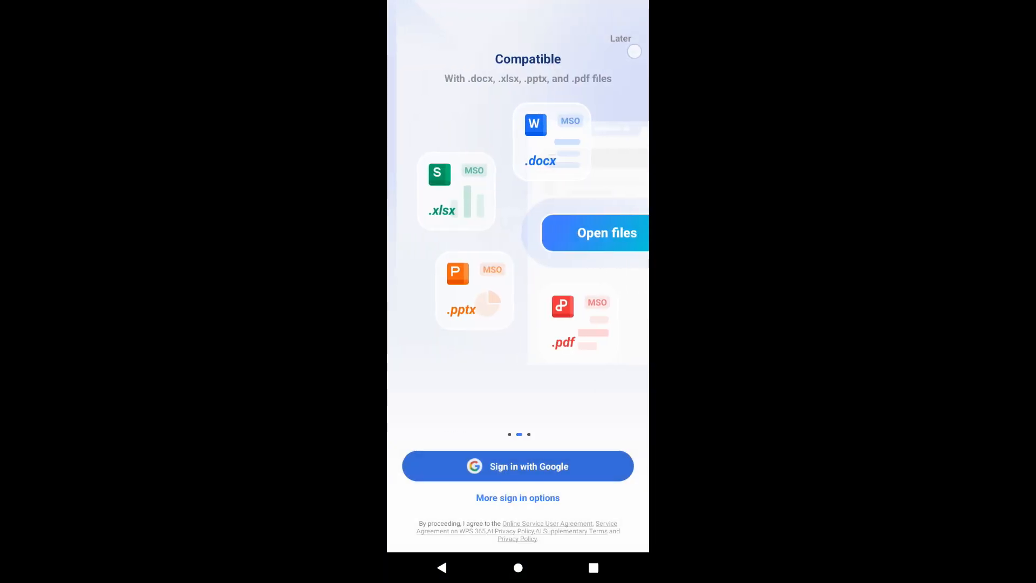
click(517, 466)
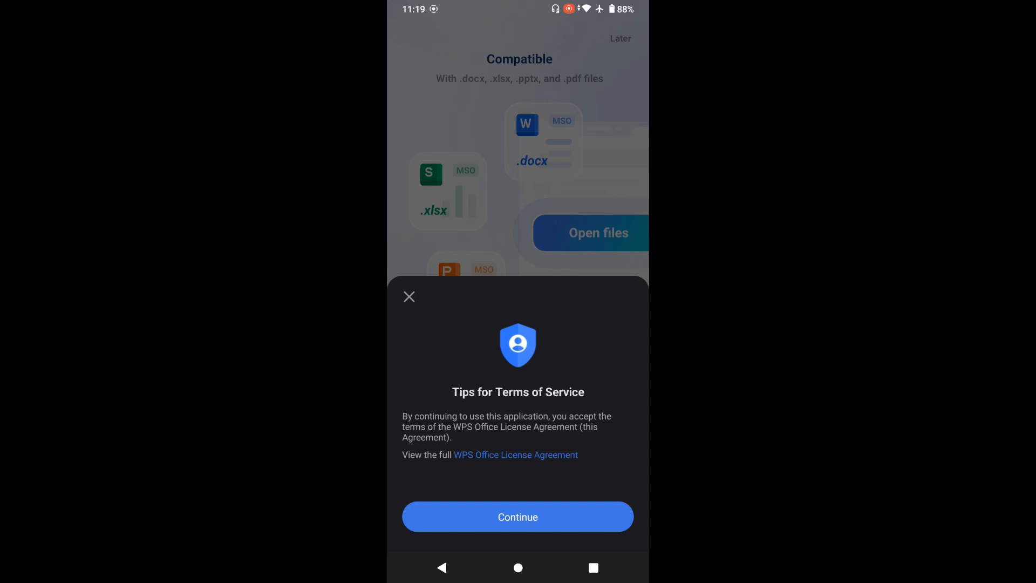
click(517, 517)
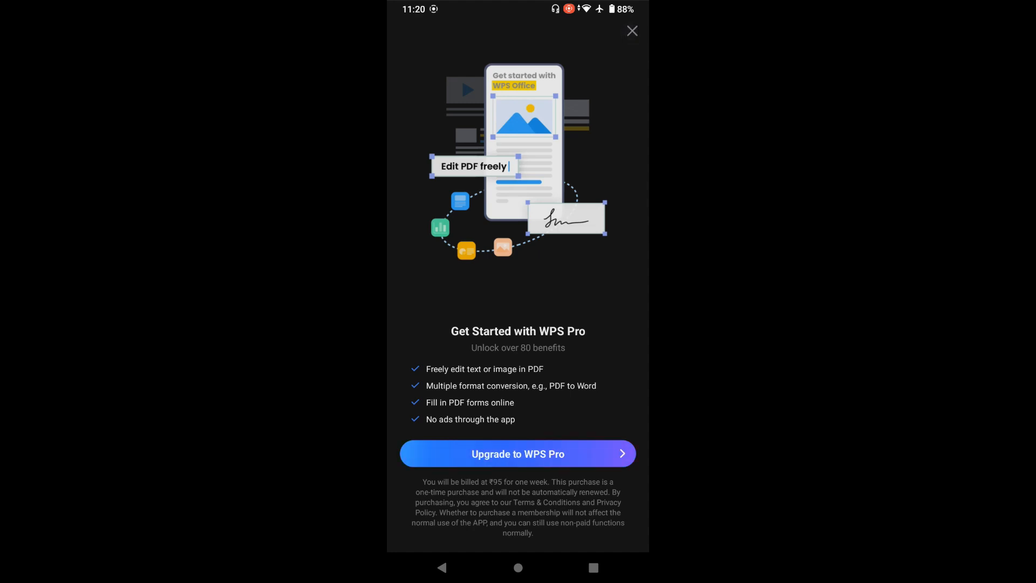
click(631, 30)
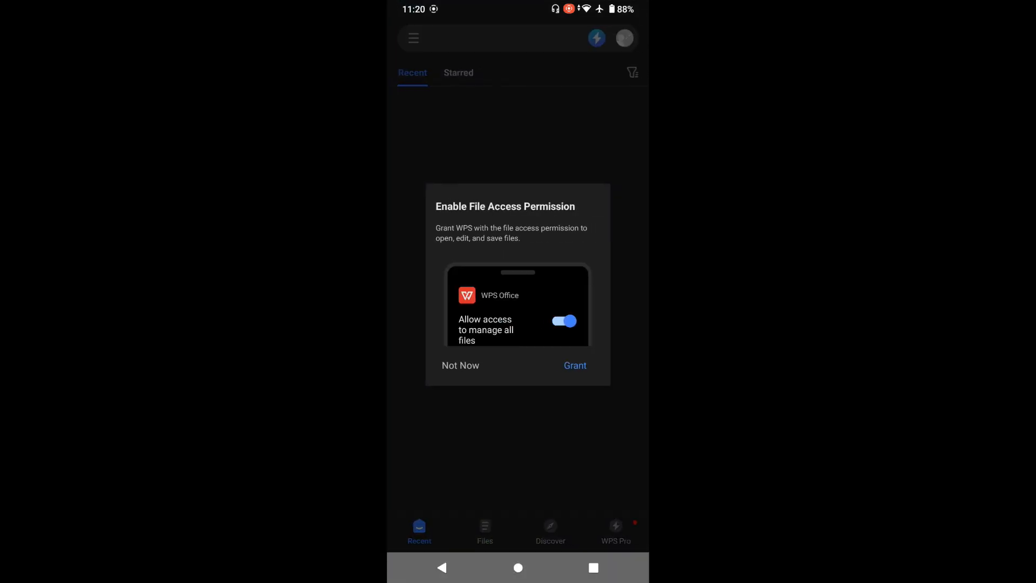
- Grant WPS Office permission to manage all files and leave the settings
click(574, 366)
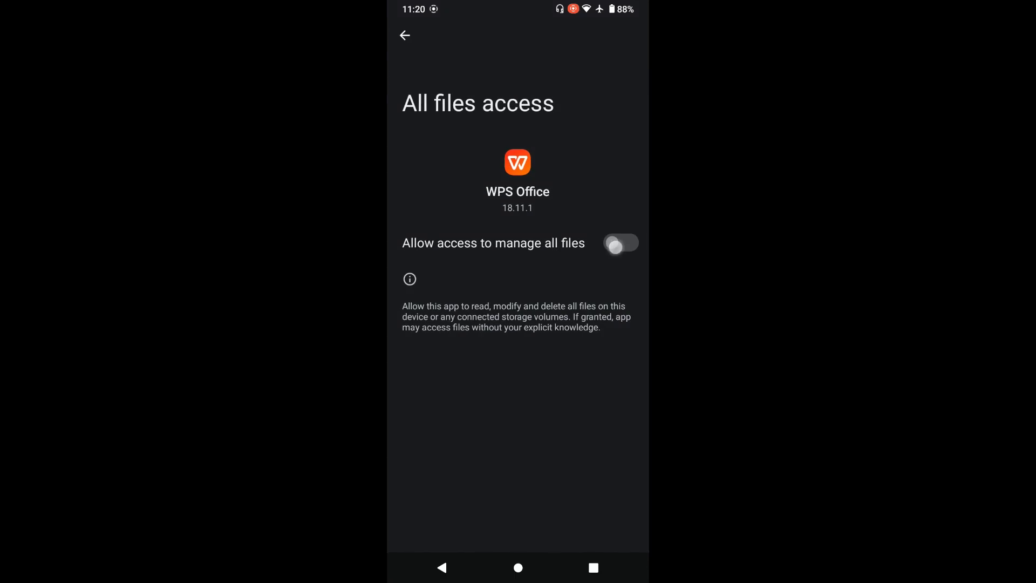
click(620, 243)
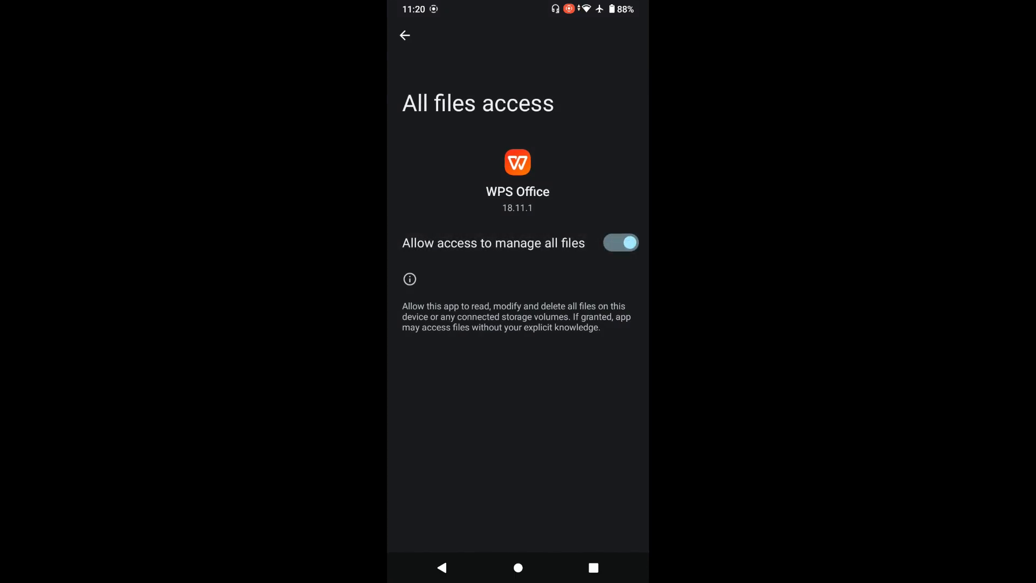
click(405, 34)
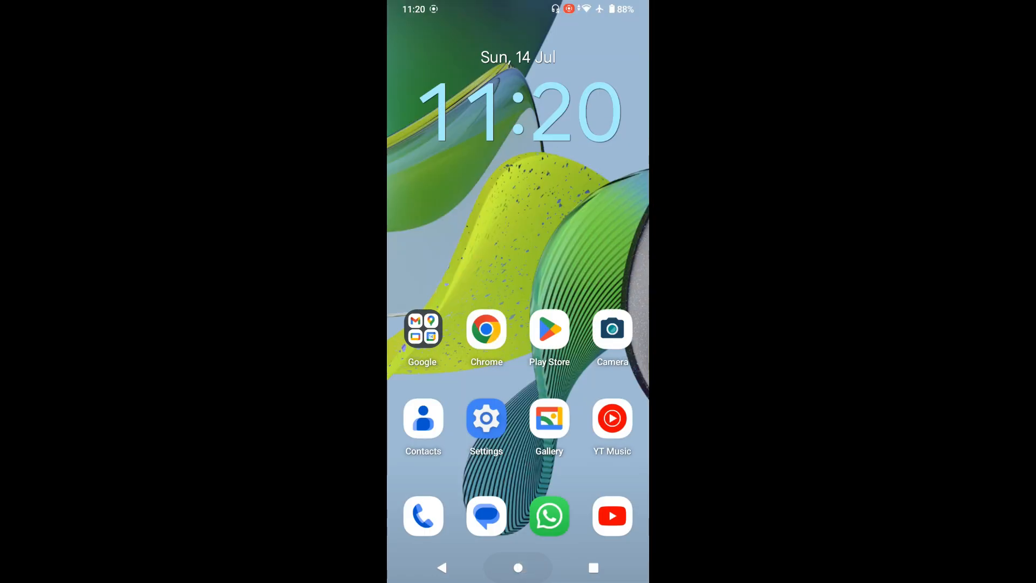
- Open SaleData.xlsx from the WhatsApp chat in WPS Office, just once
click(550, 516)
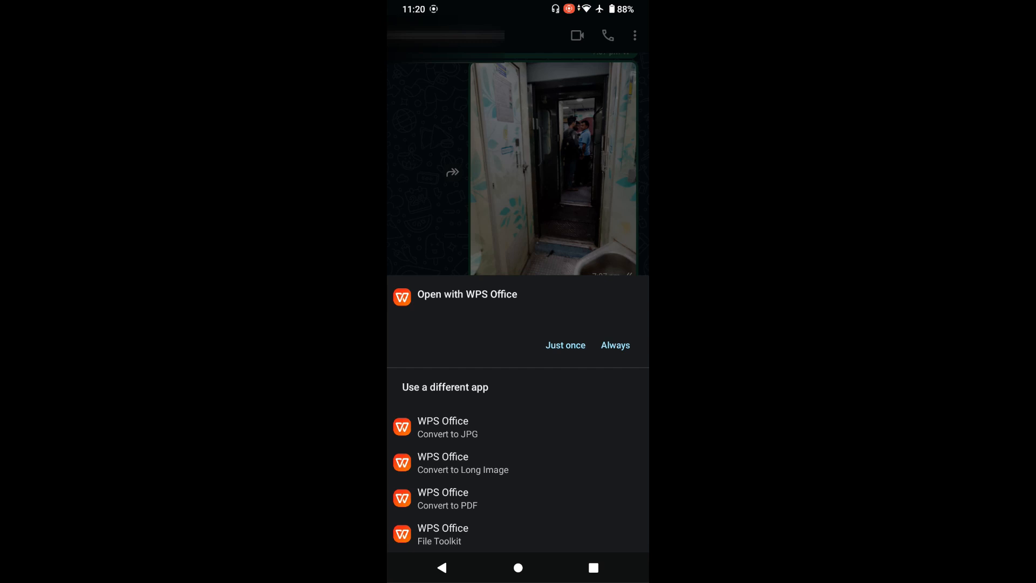
click(565, 346)
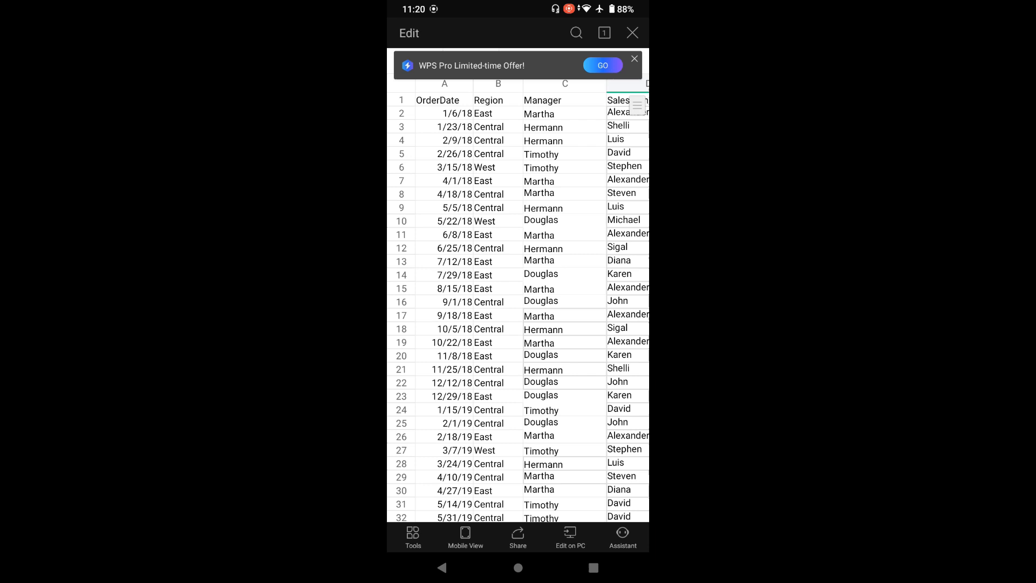
- Edit the empty row 45 below the data, entering 'Frank' and 'Tv' for the new sale
scroll(down, 3)
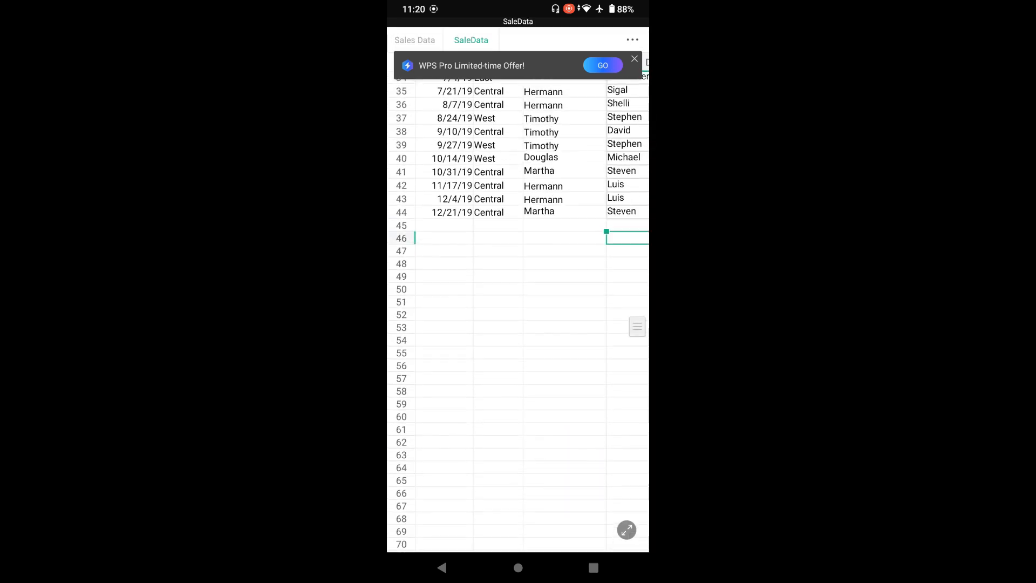
scroll(up, 3)
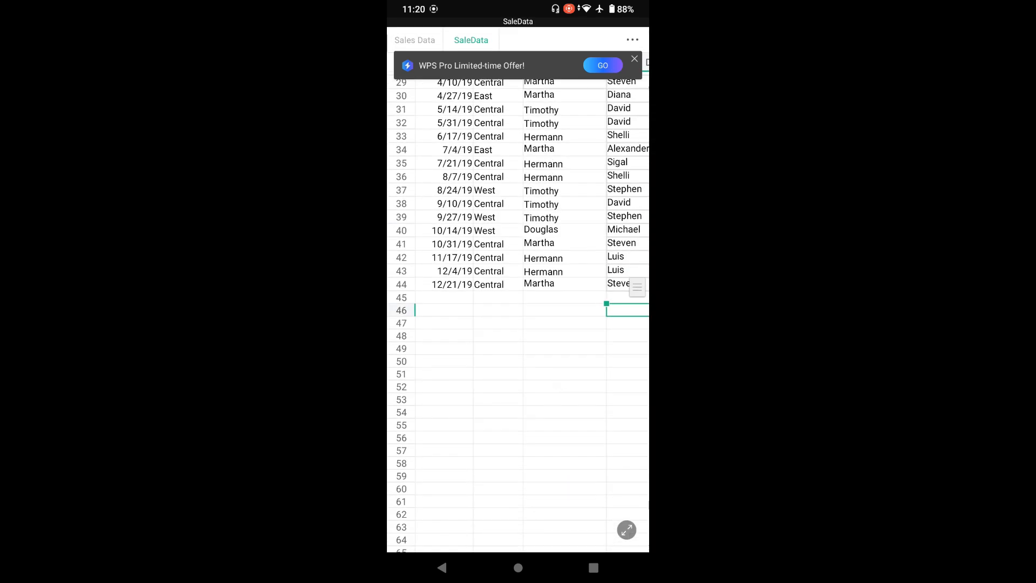
click(497, 298)
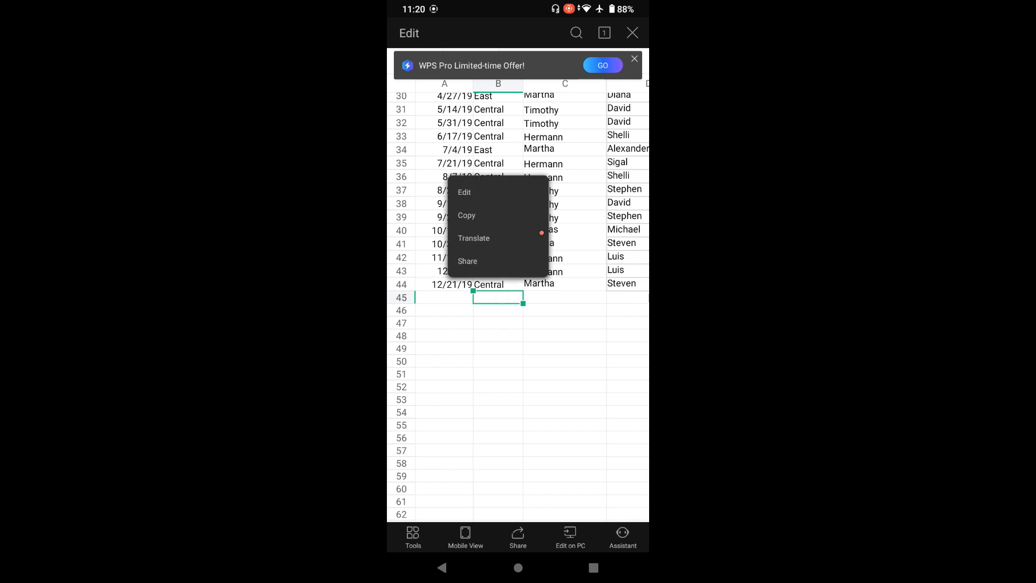
click(465, 192)
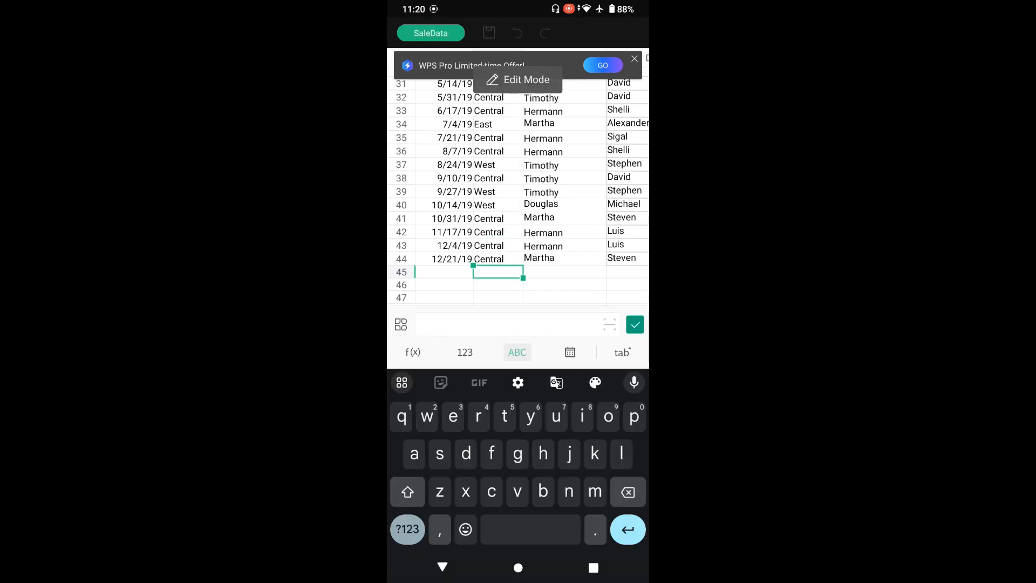
text(ast)
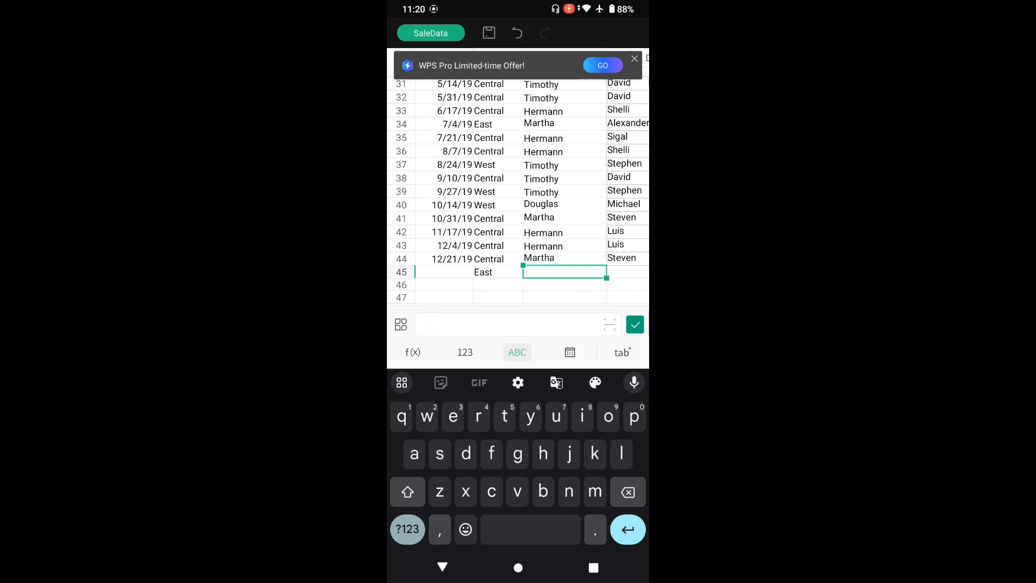
click(407, 492)
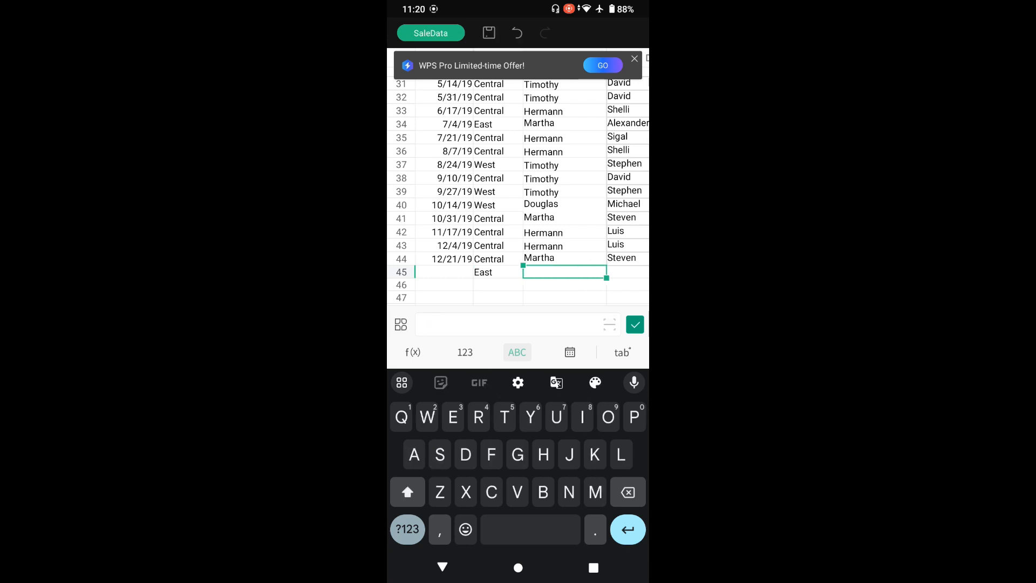
text(Frank)
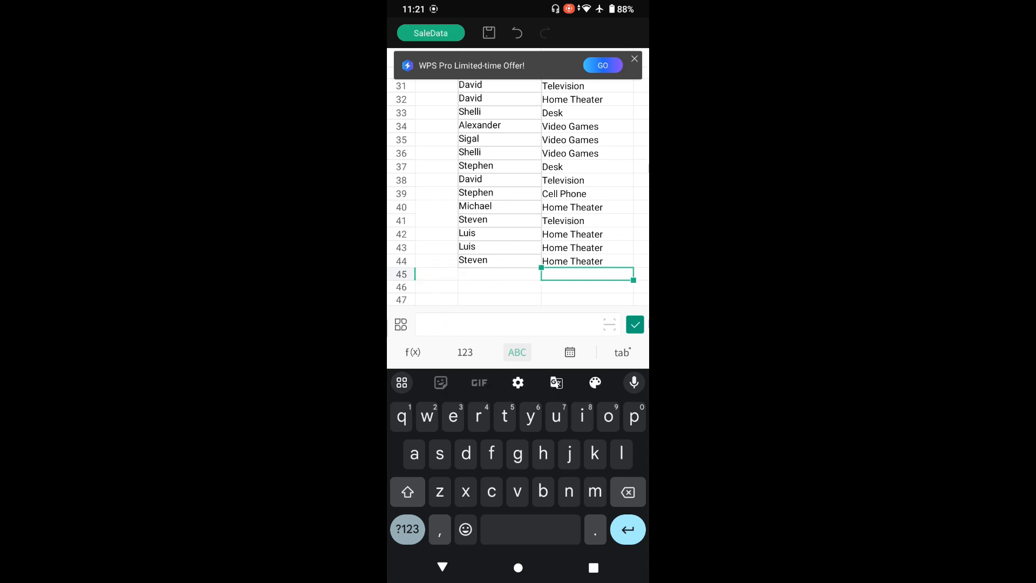
text(Tv)
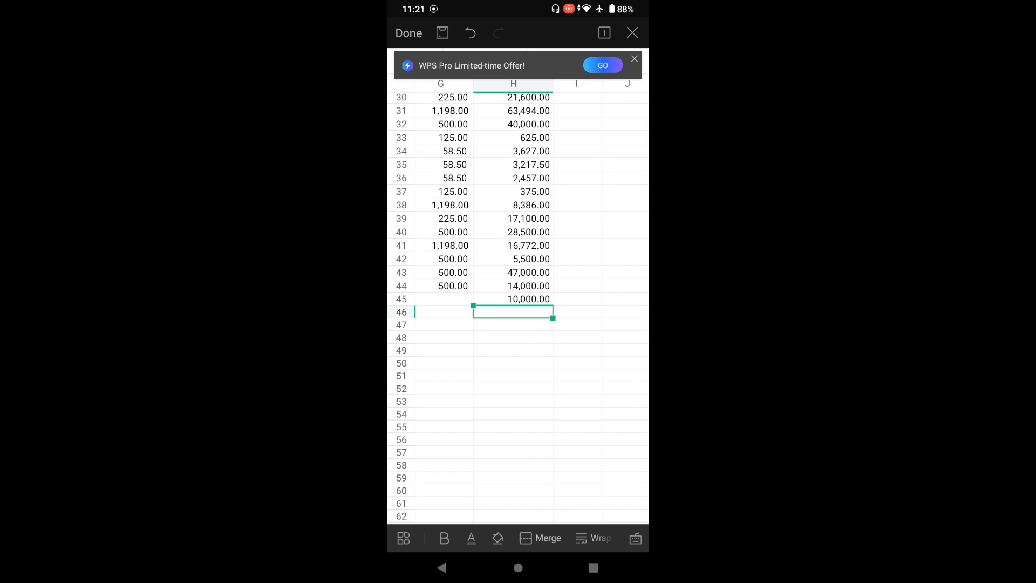
- Finish editing and browse the workbook's file options for saving, exporting and sharing
click(408, 33)
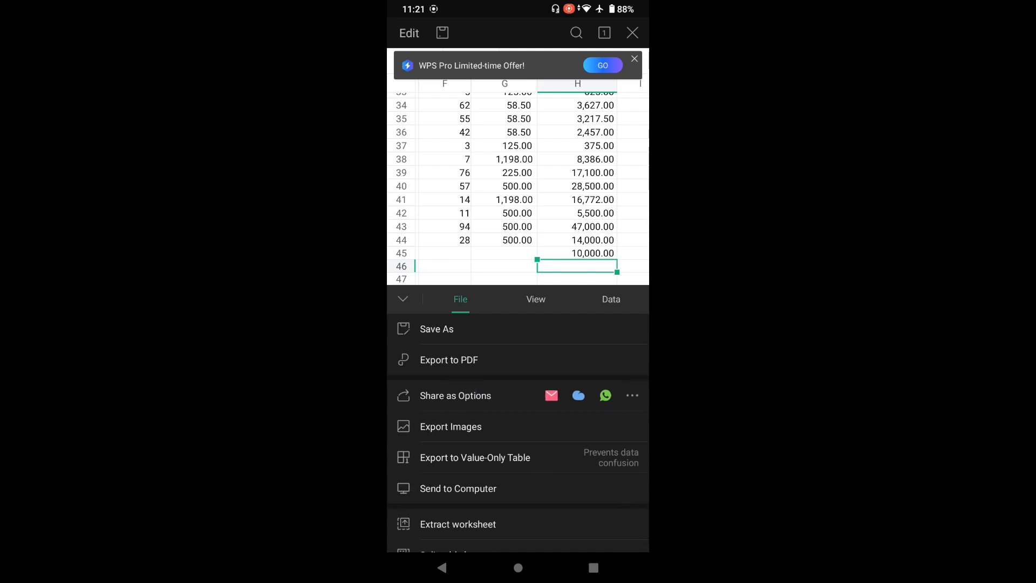
click(455, 395)
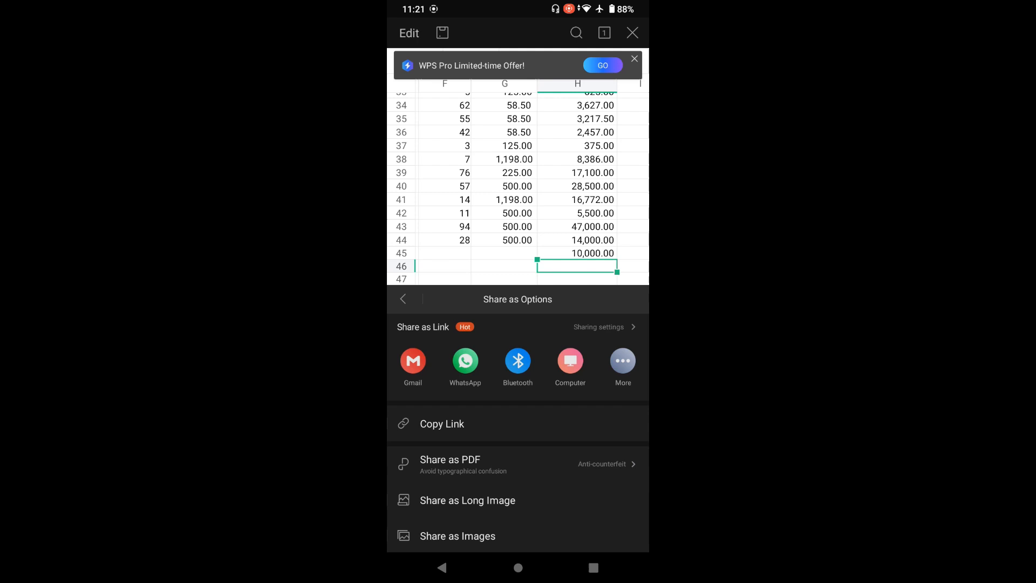
click(403, 299)
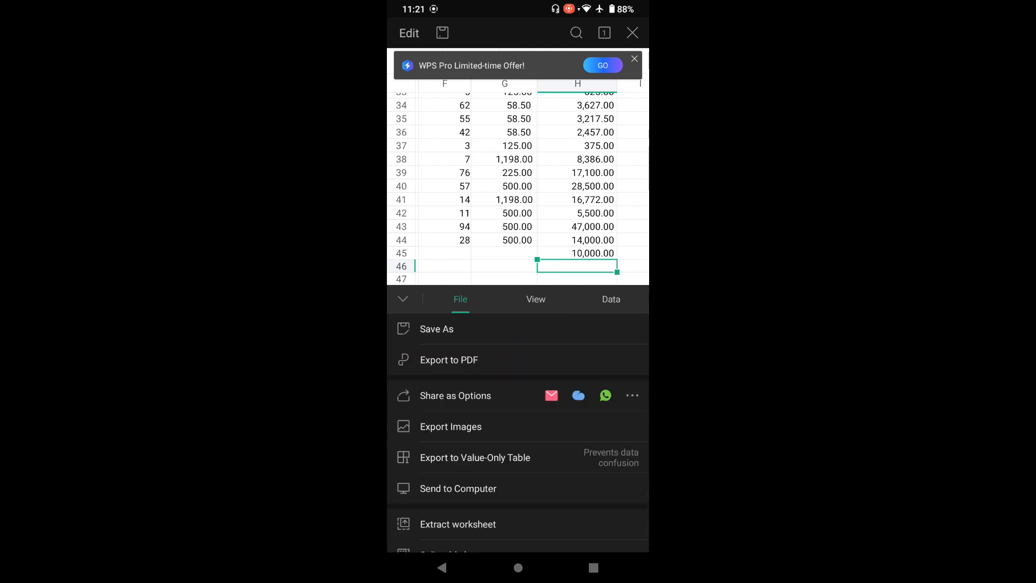
click(452, 427)
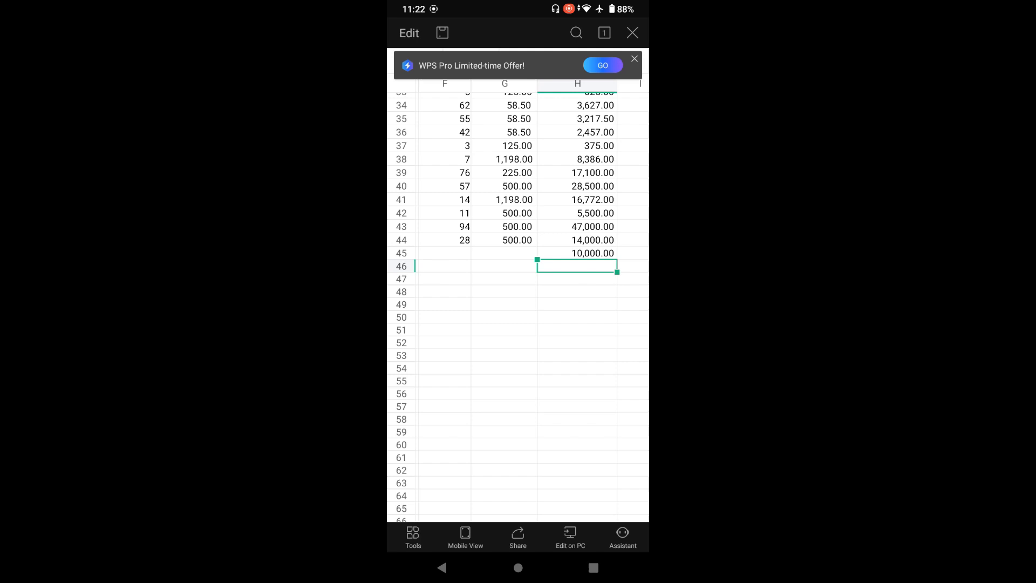
click(413, 536)
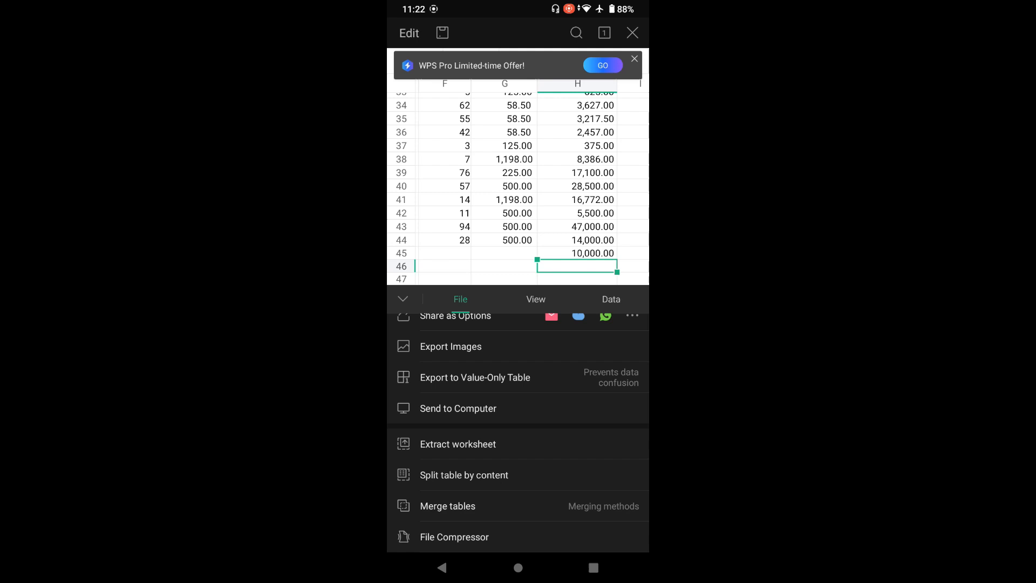
scroll(down, 3)
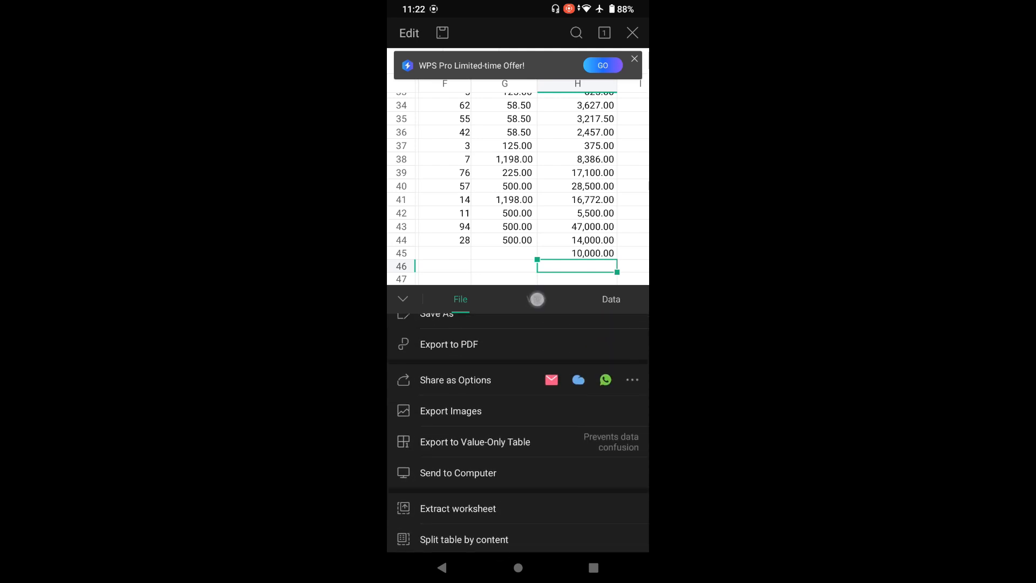
- Try the Find & Replace tool from the View tab and return to the sheet
click(536, 299)
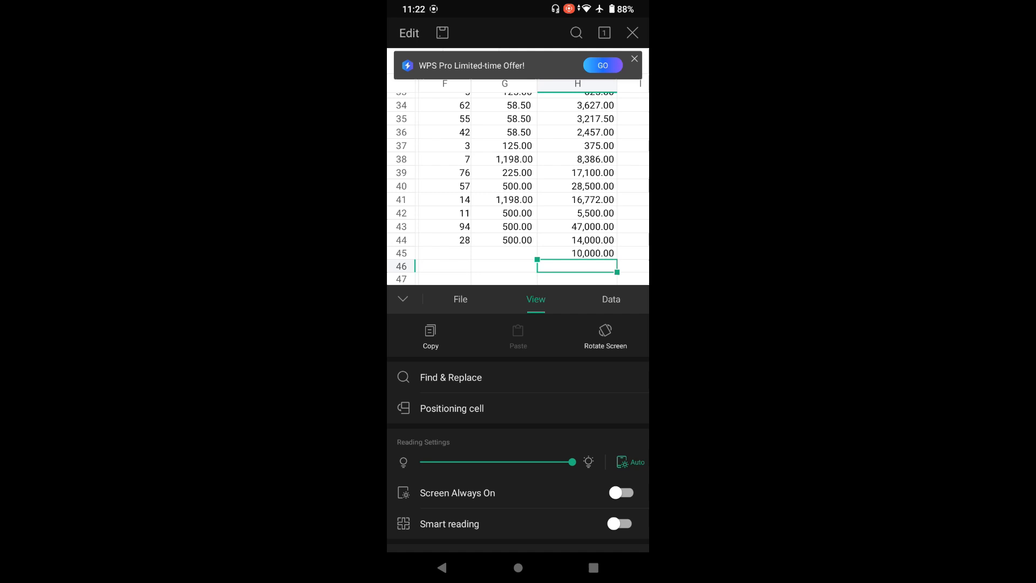
click(450, 378)
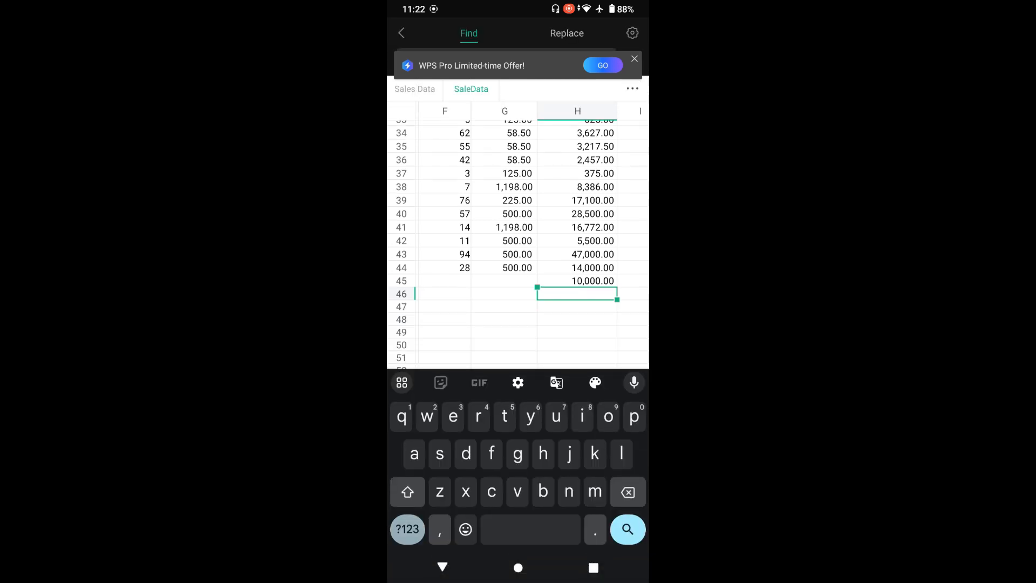
click(634, 59)
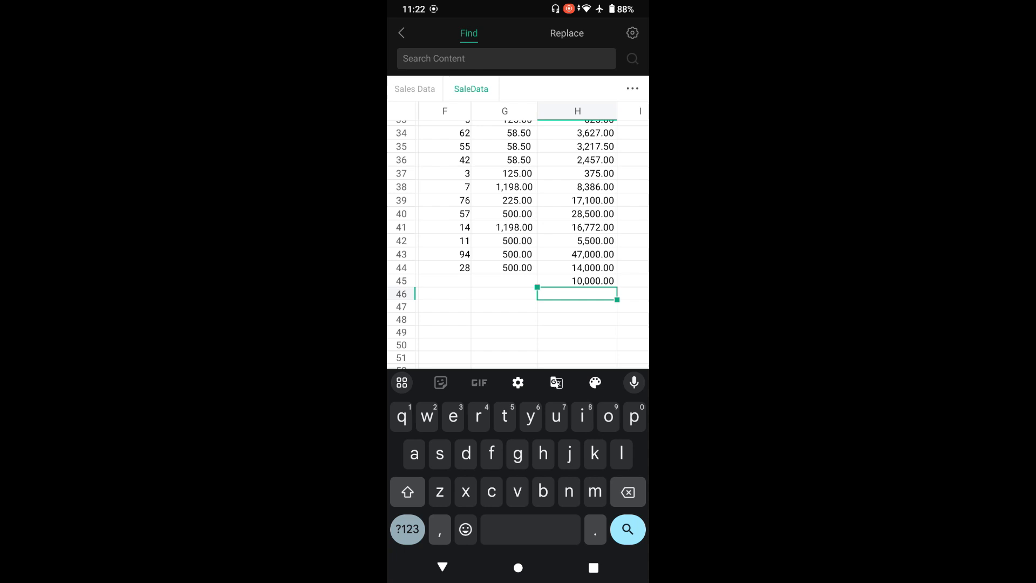
click(567, 33)
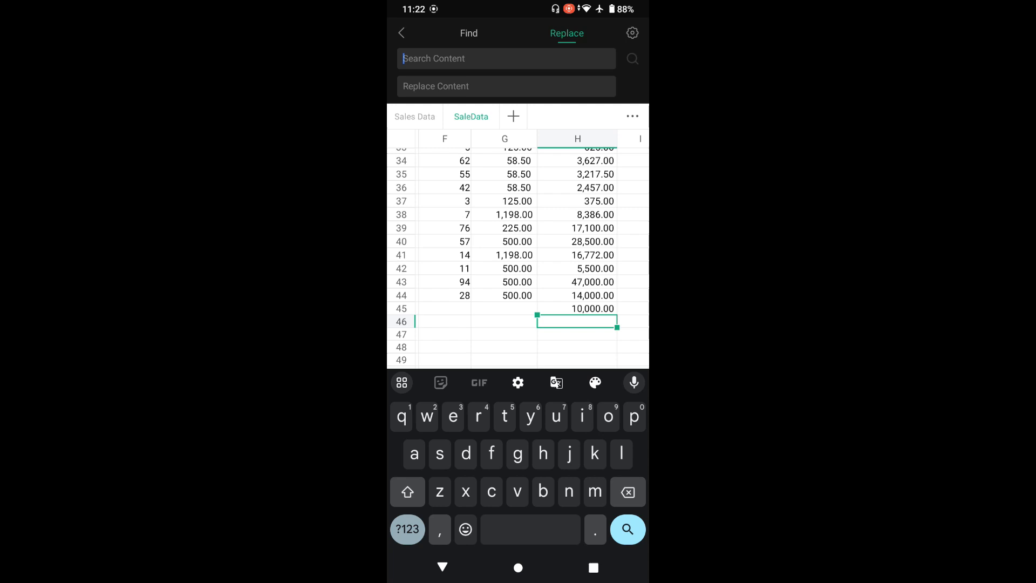
click(402, 33)
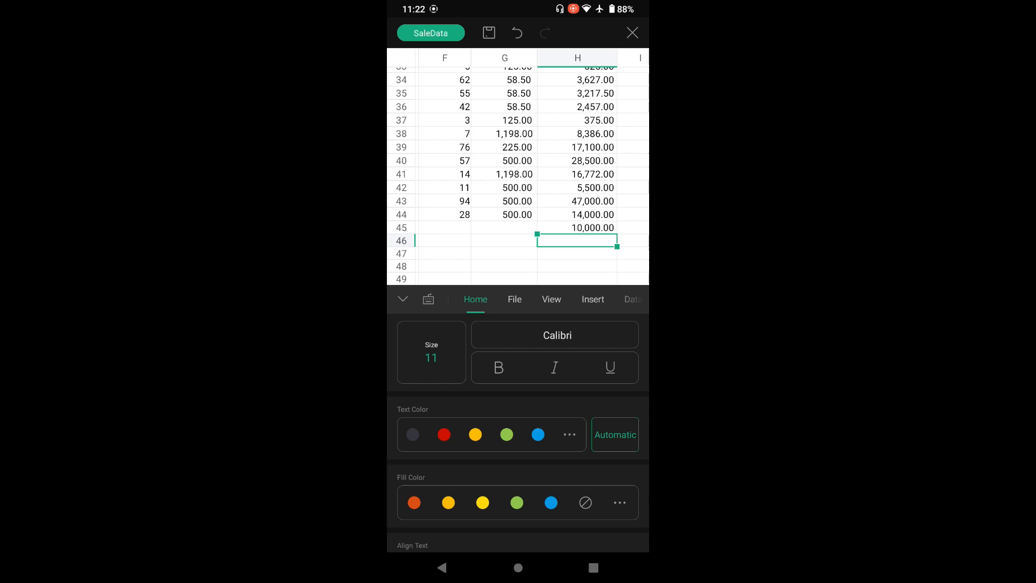
- Turn on filtering for the table headers from the View tab
click(551, 299)
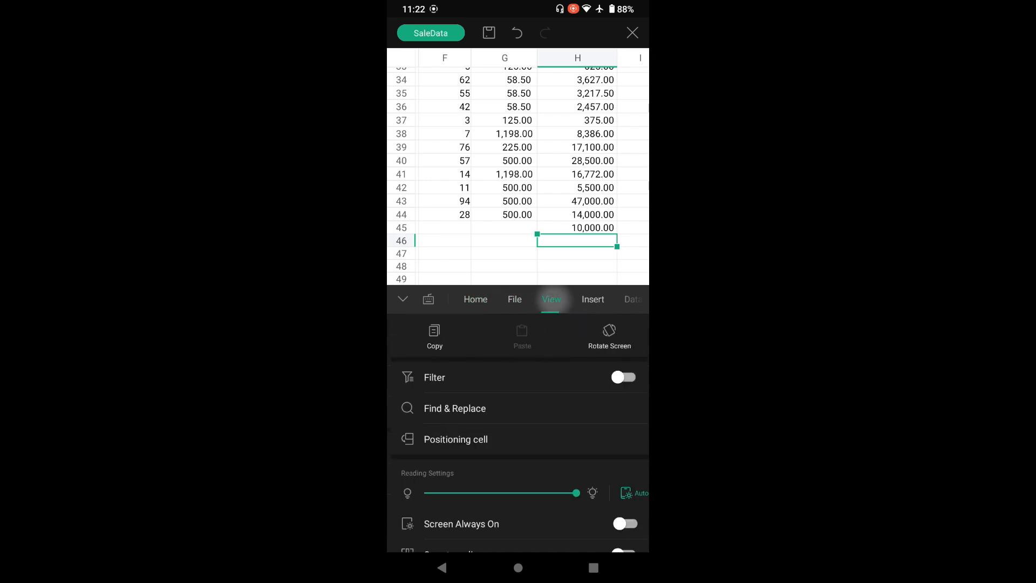
click(623, 376)
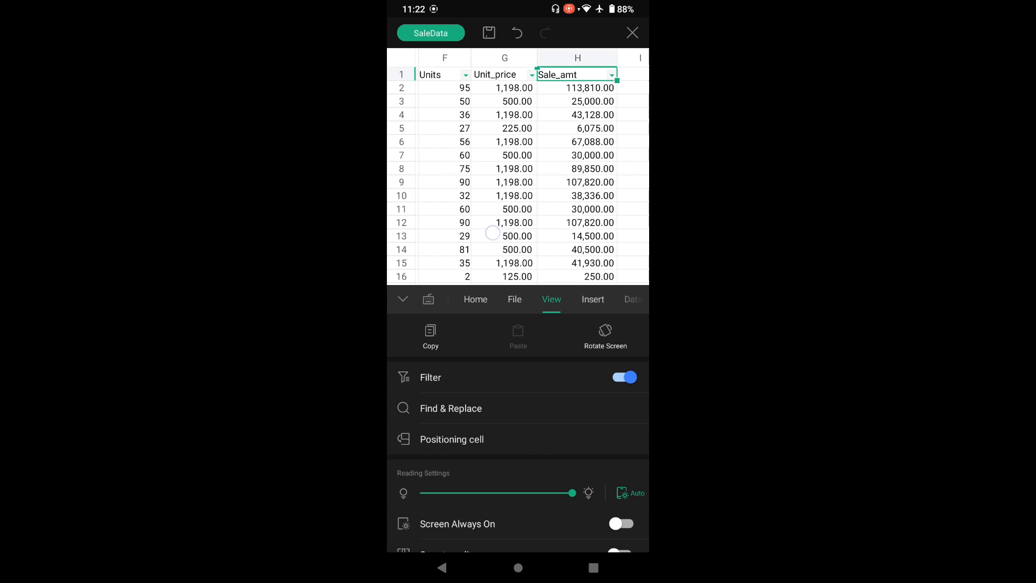
click(451, 408)
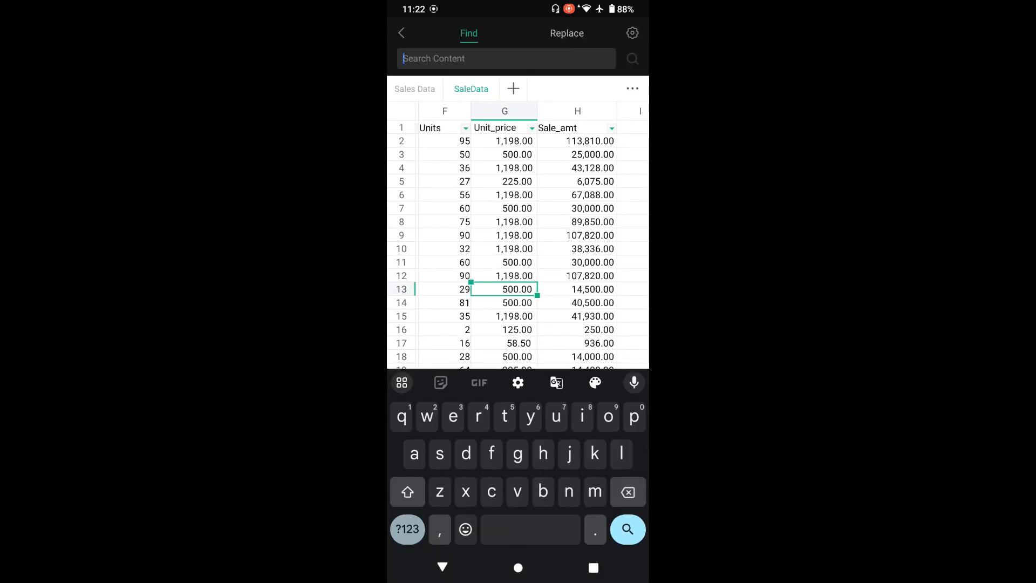
click(402, 33)
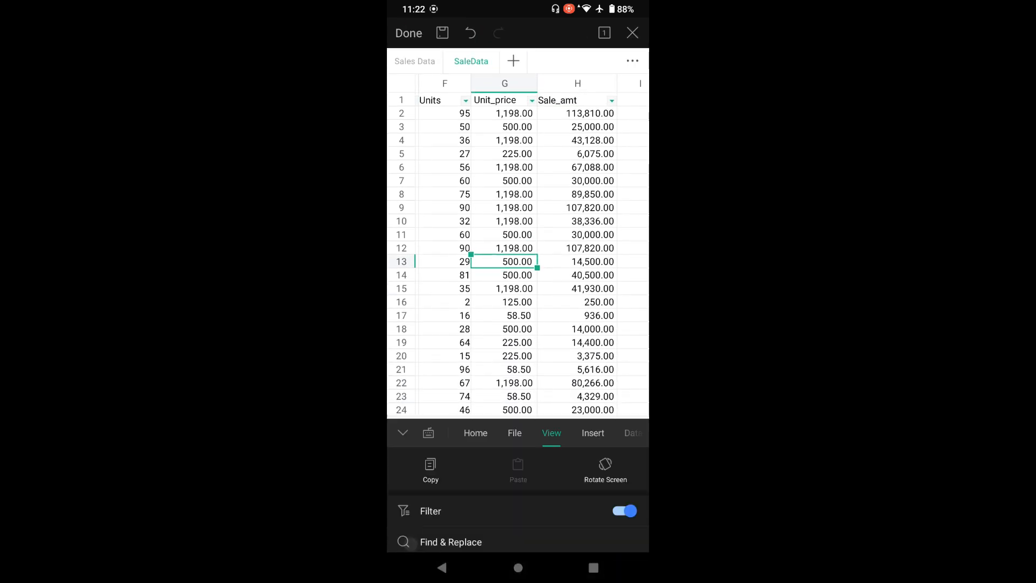
- Browse the formatting, Data and Review tools, then close the workbook
click(592, 433)
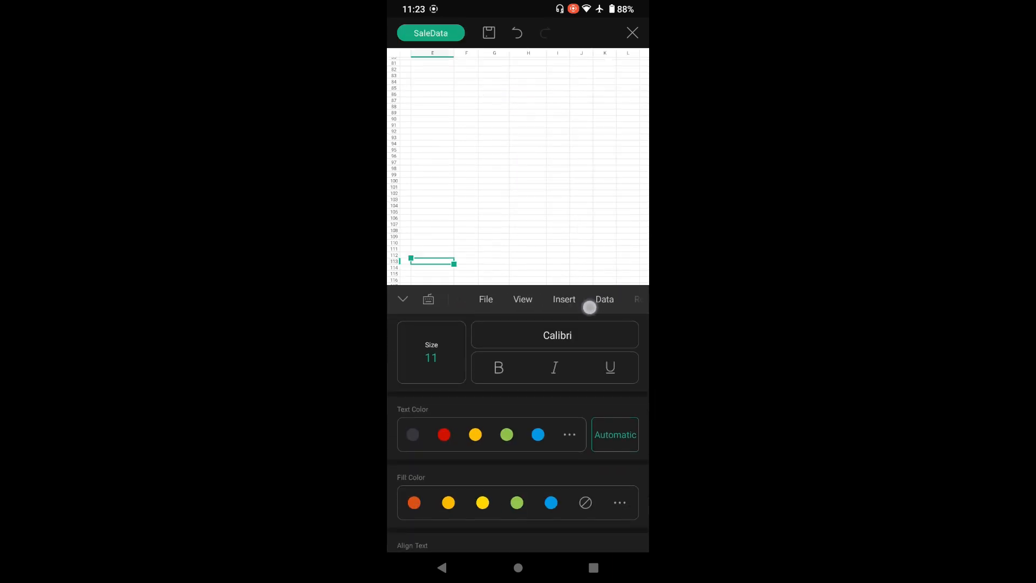
click(605, 299)
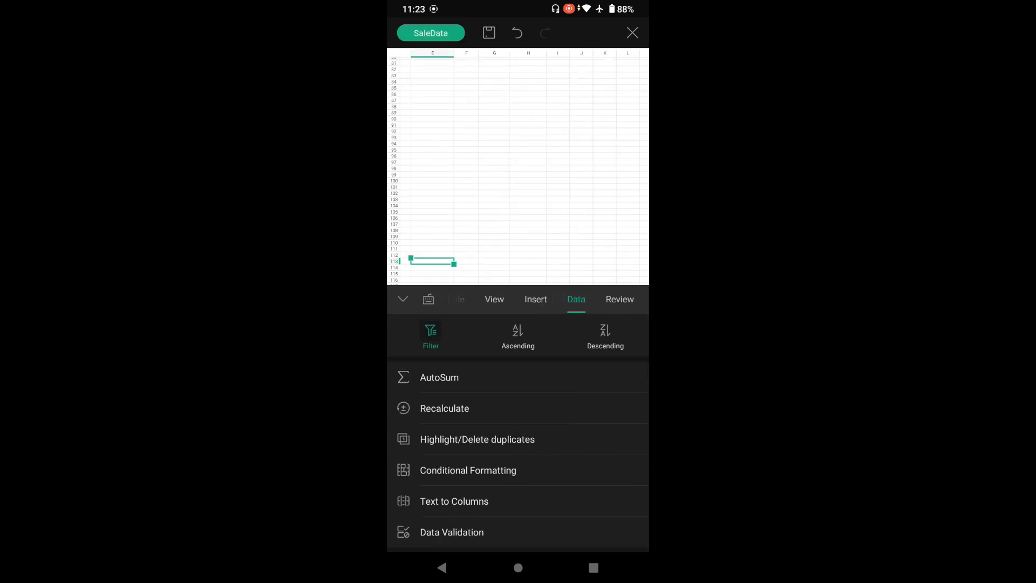
click(620, 299)
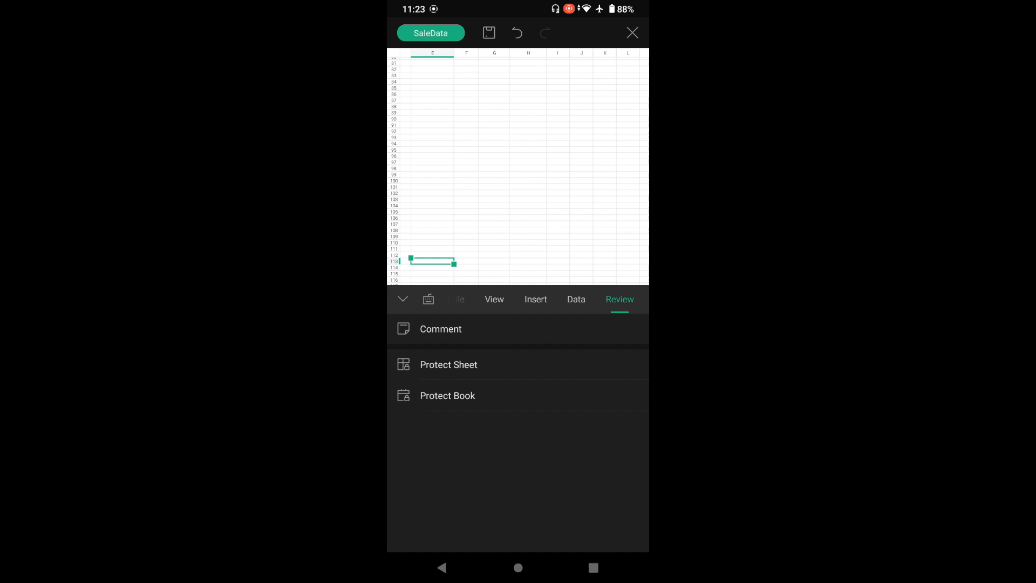
click(632, 32)
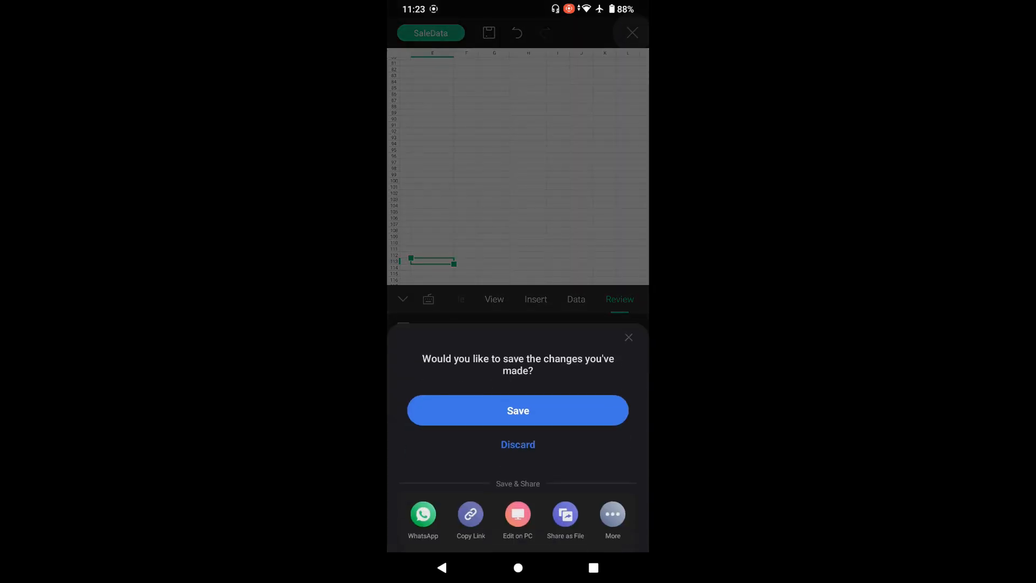
- Answer the save prompt to close SaleData and dismiss the WPS Pro upgrade screen
click(518, 410)
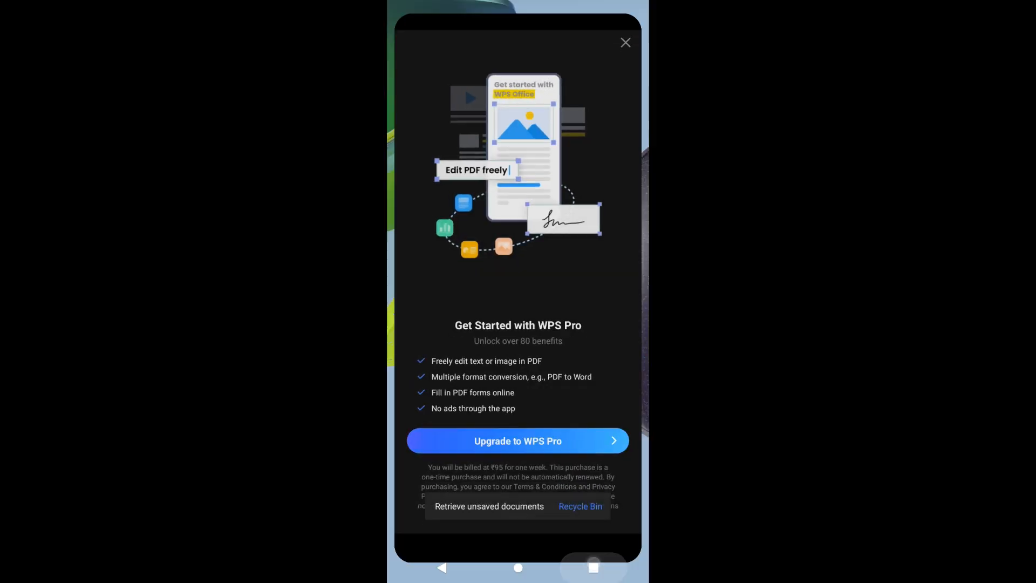
click(625, 42)
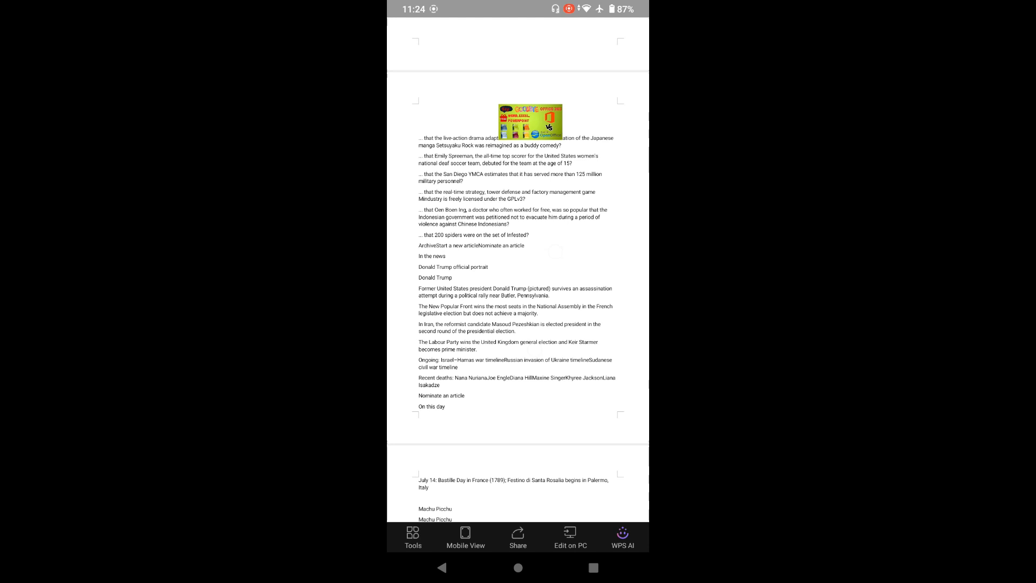
- Switch the news document into Edit Mode, add 'Hello' as its last line and finish editing
scroll(down, 3)
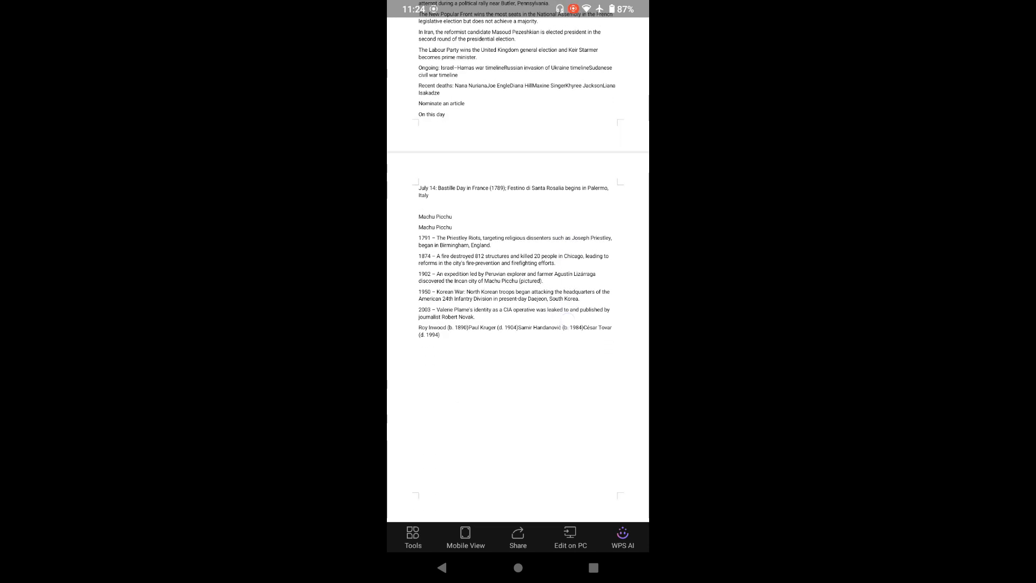
click(414, 538)
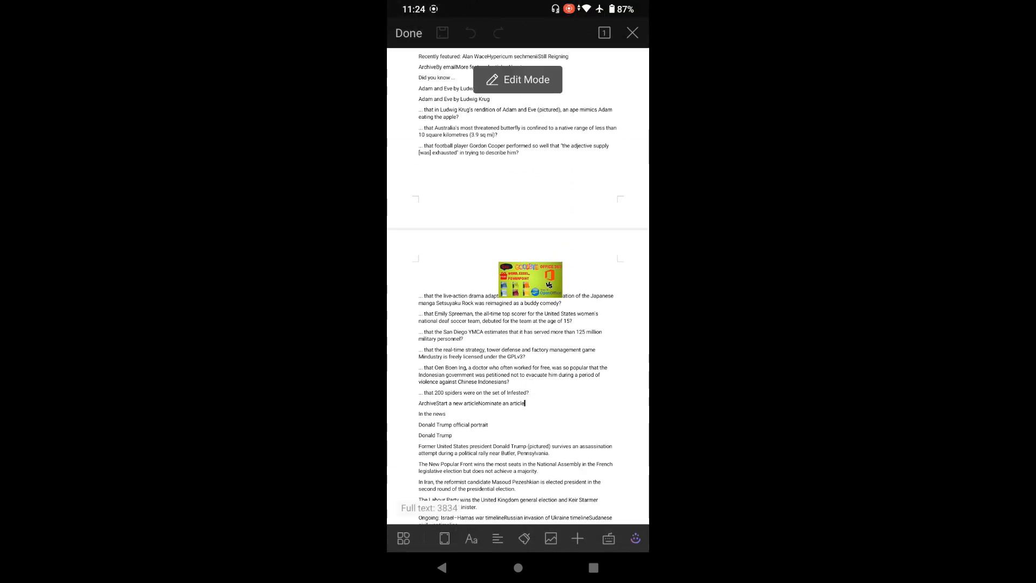
scroll(down, 3)
text(Hello)
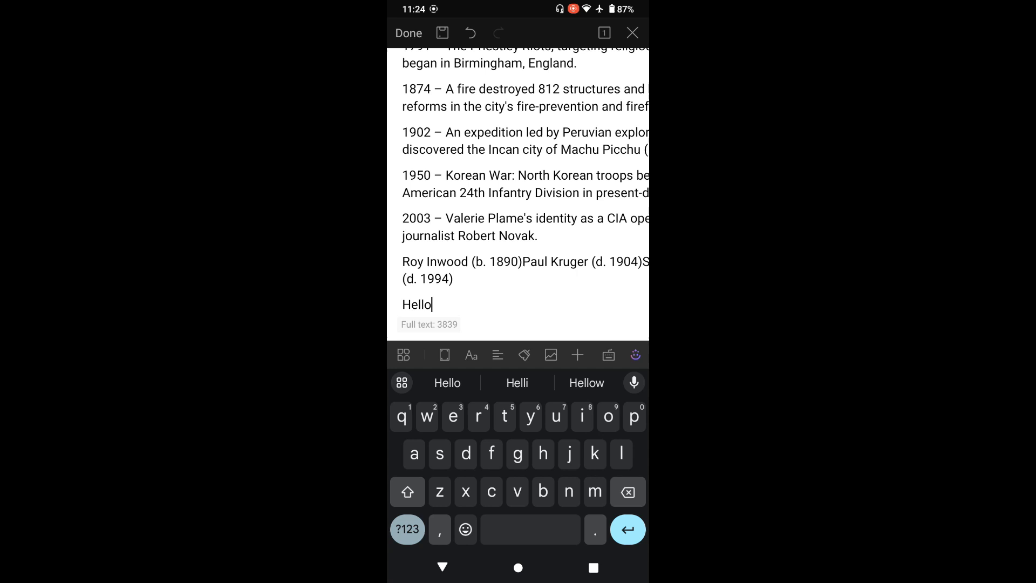
click(408, 32)
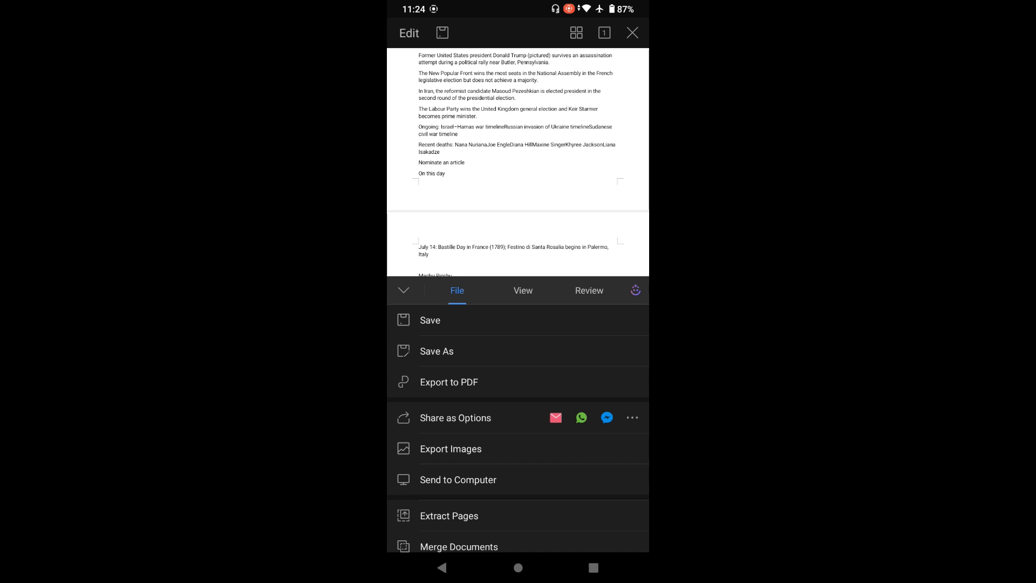
- Browse the document's sharing and file options, then switch to the View tab's reading tools
click(456, 418)
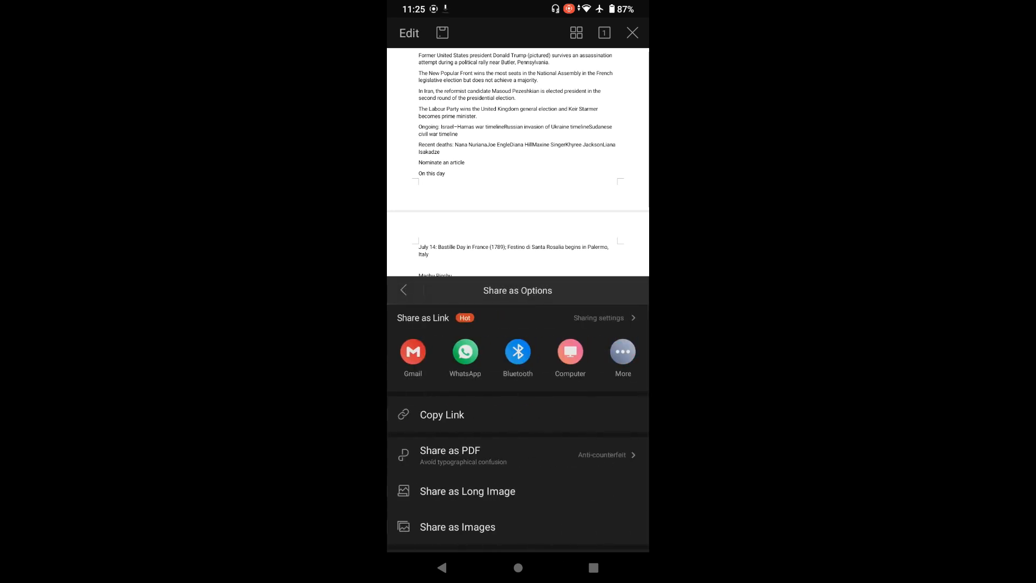
click(404, 291)
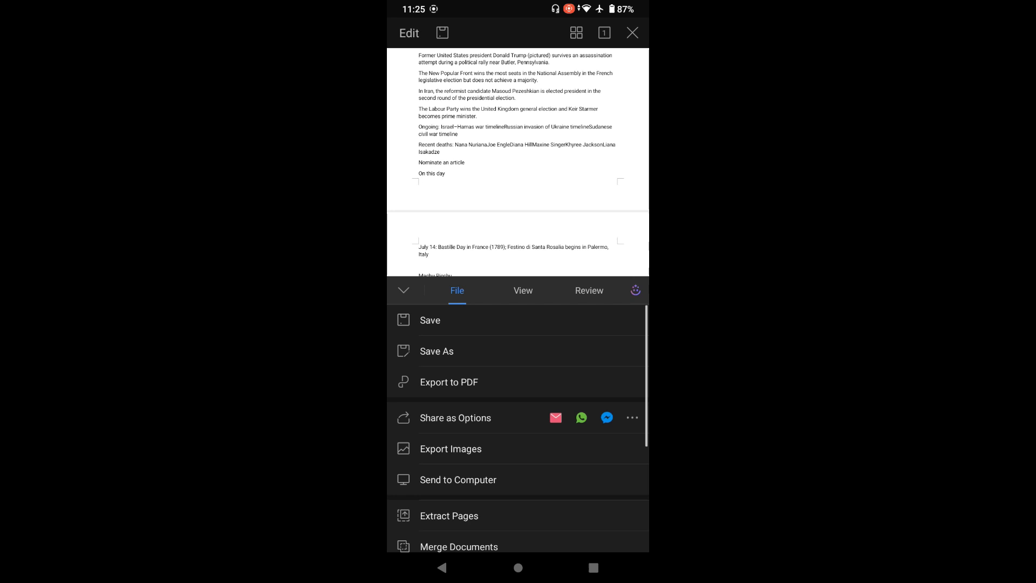
scroll(down, 3)
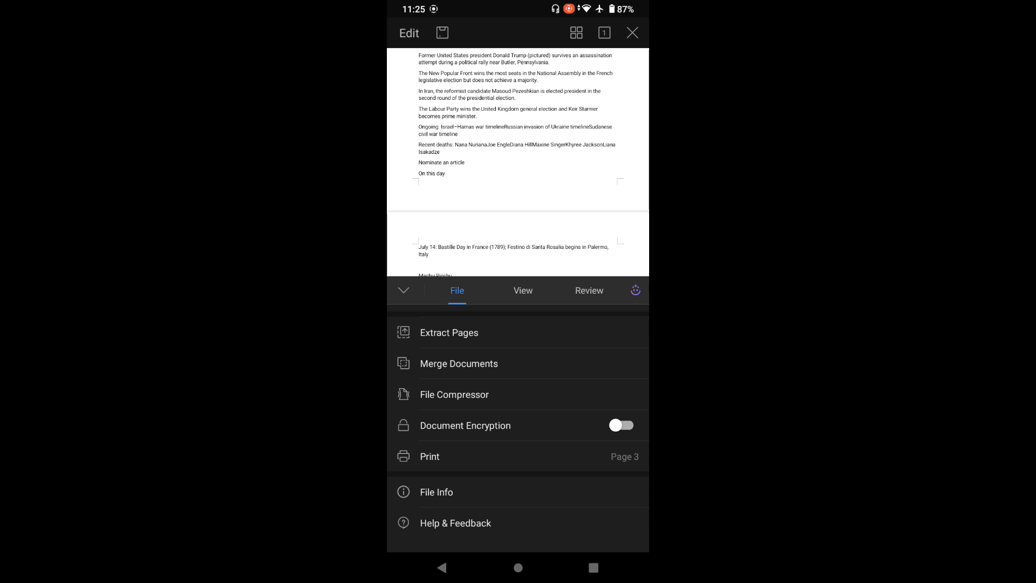
click(523, 290)
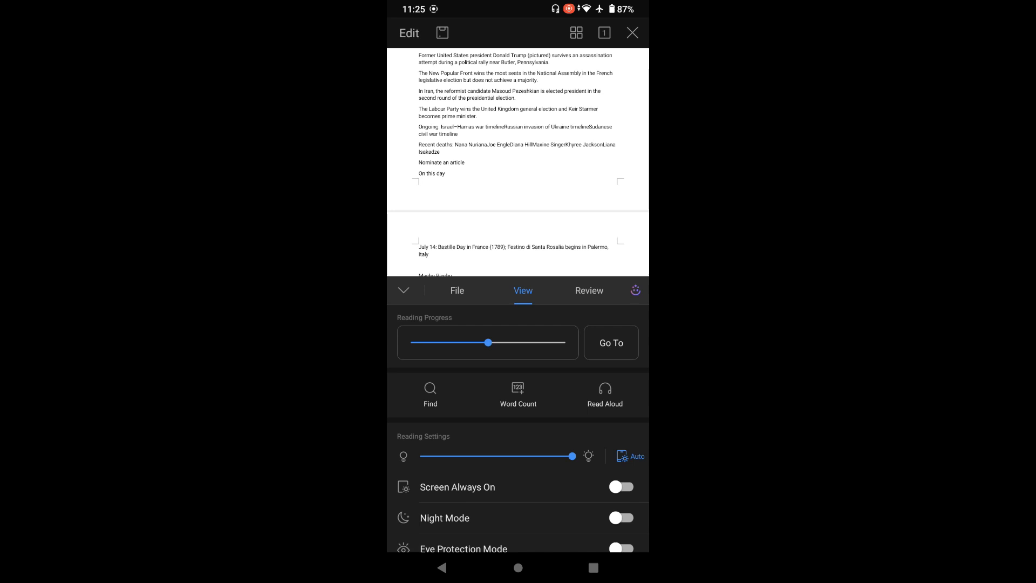
- Jump back to page 1 of the news document via Go To
click(611, 342)
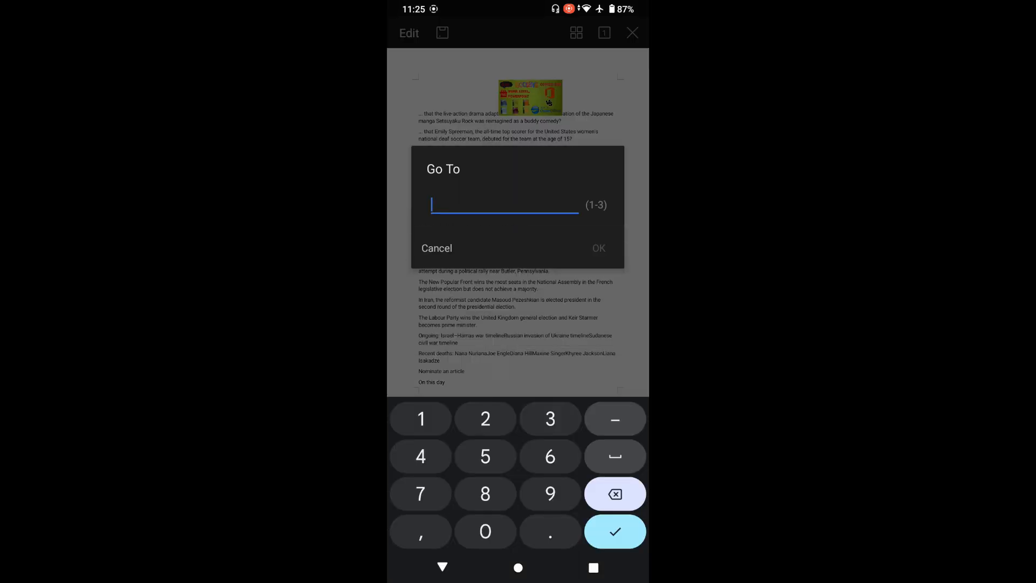
click(436, 249)
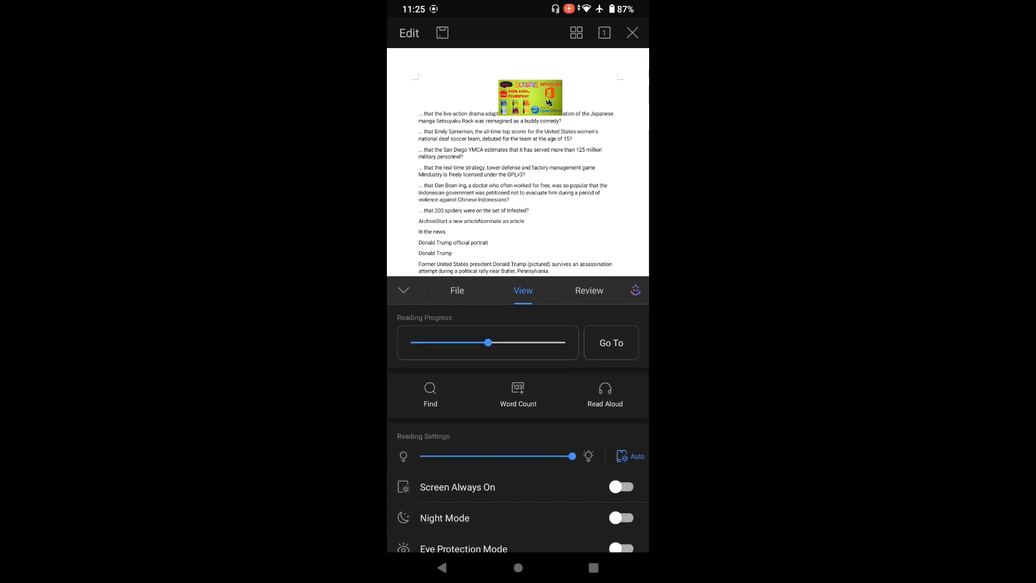
- Try Read Aloud playback briefly, then browse and close the View panel's extra options
click(604, 395)
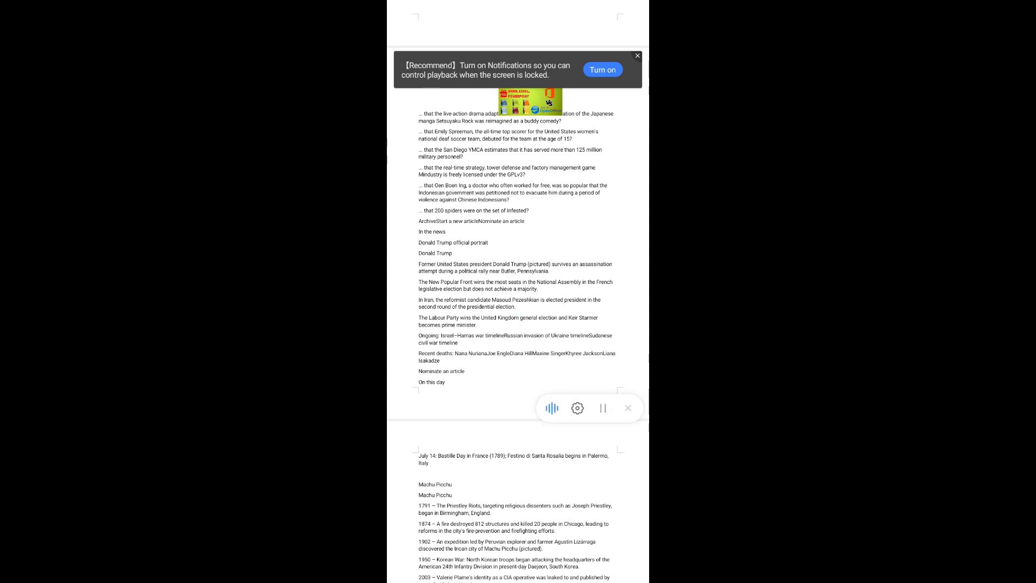
click(627, 409)
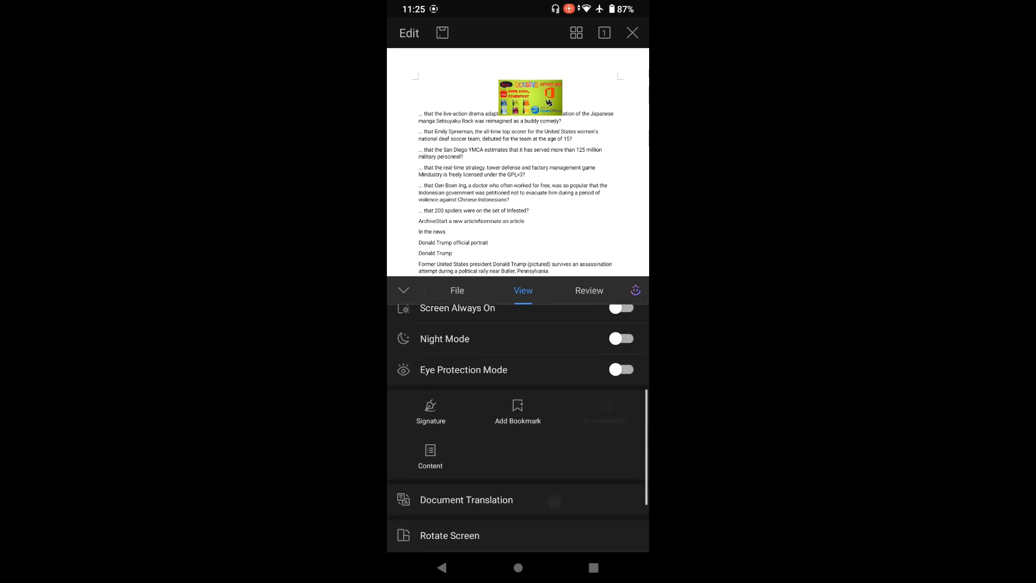
click(620, 369)
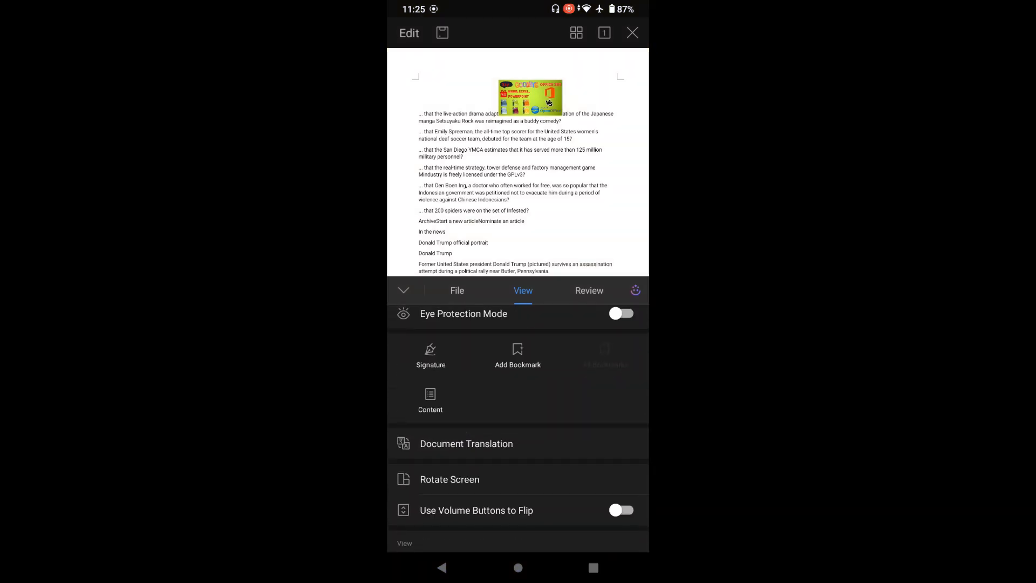
click(589, 290)
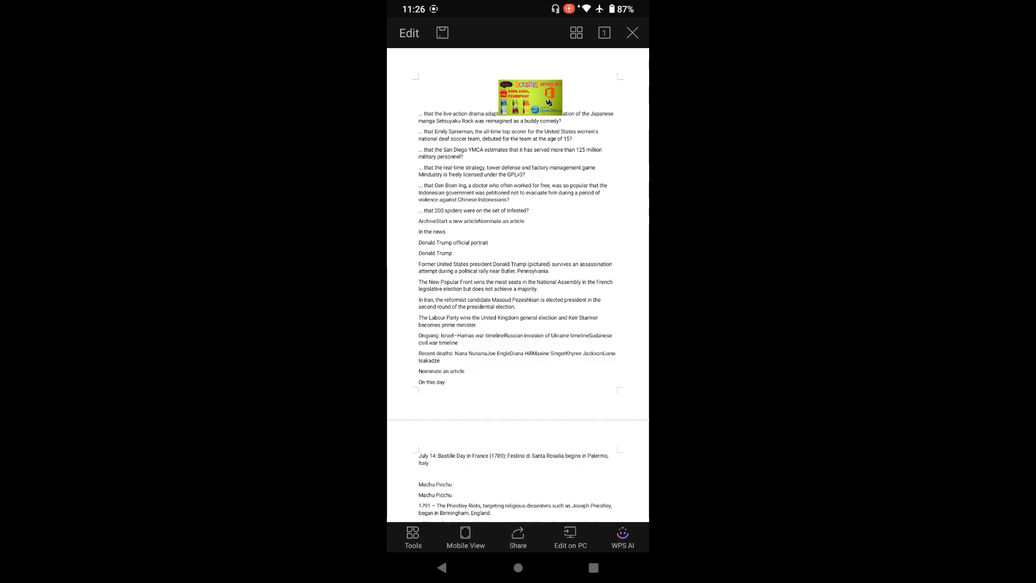
- Close the document, discarding the unsaved changes
click(632, 32)
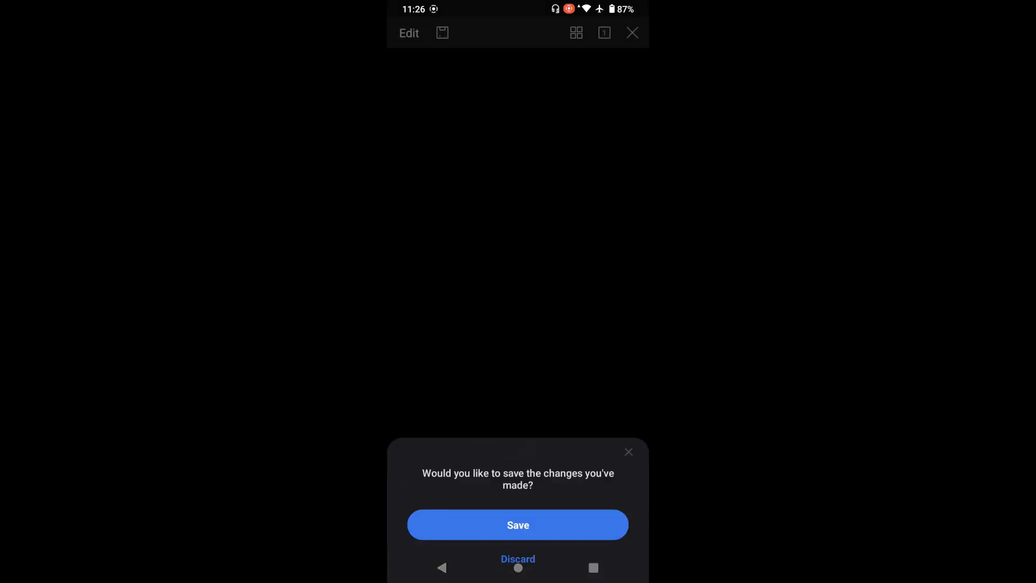
click(518, 558)
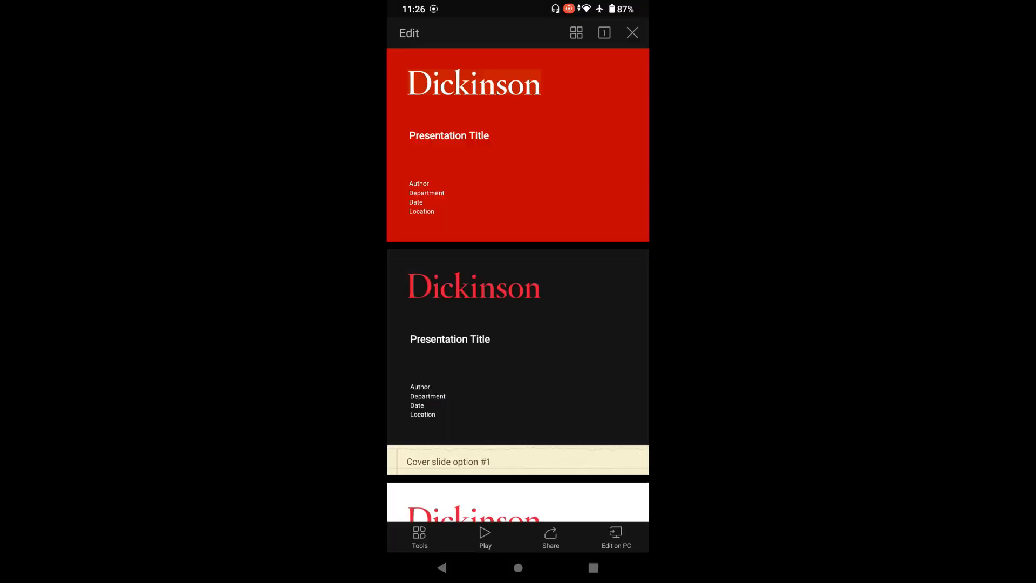
- Open Dickinson_Sample_Slides and scroll through to the chart table slide
scroll(up, 3)
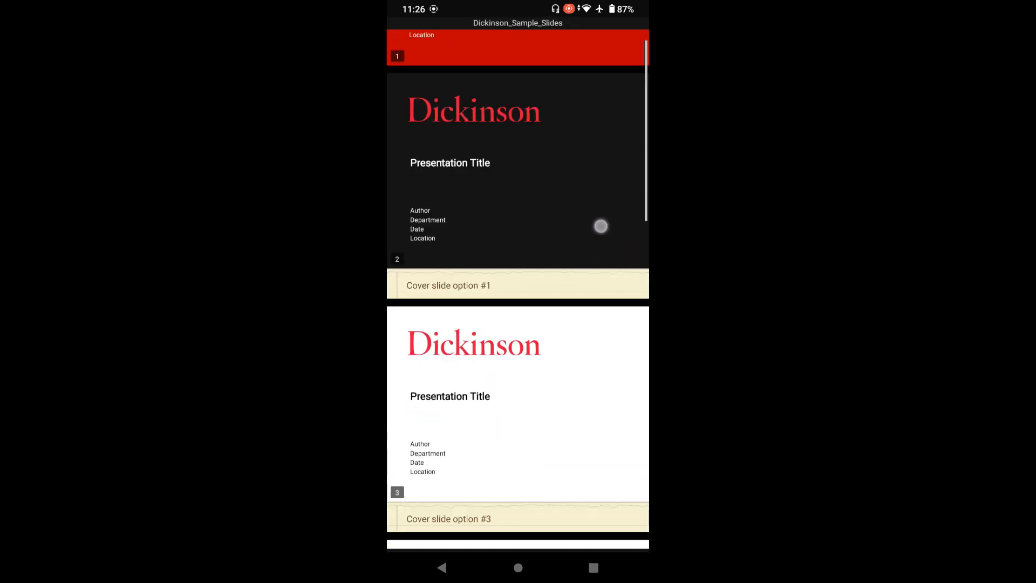
scroll(up, 3)
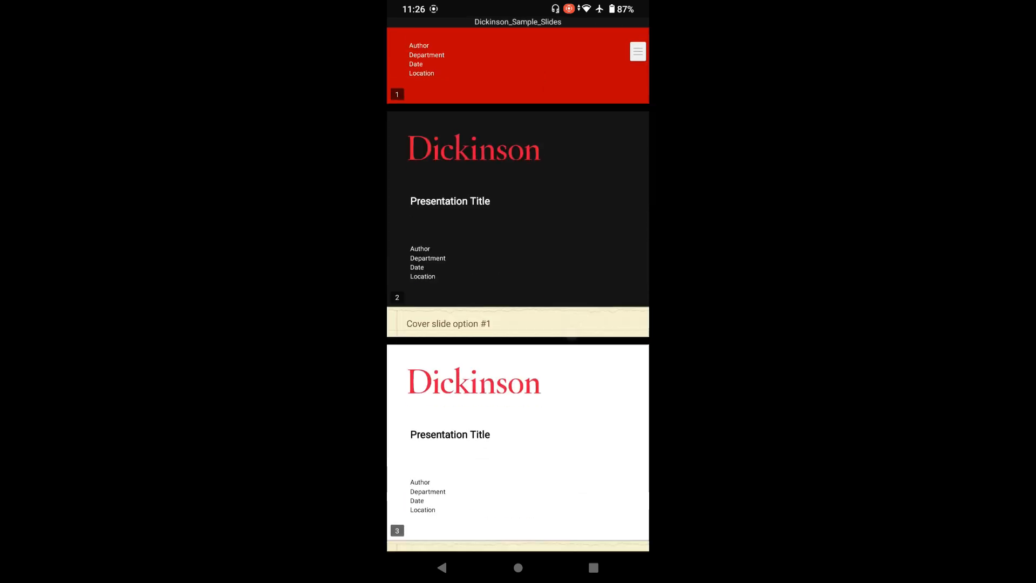
scroll(down, 3)
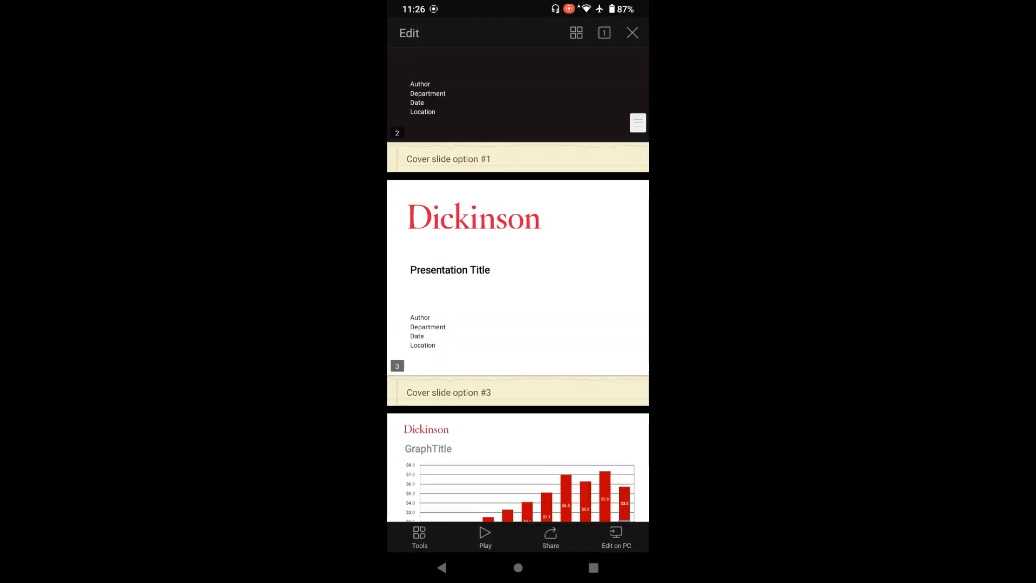
scroll(up, 3)
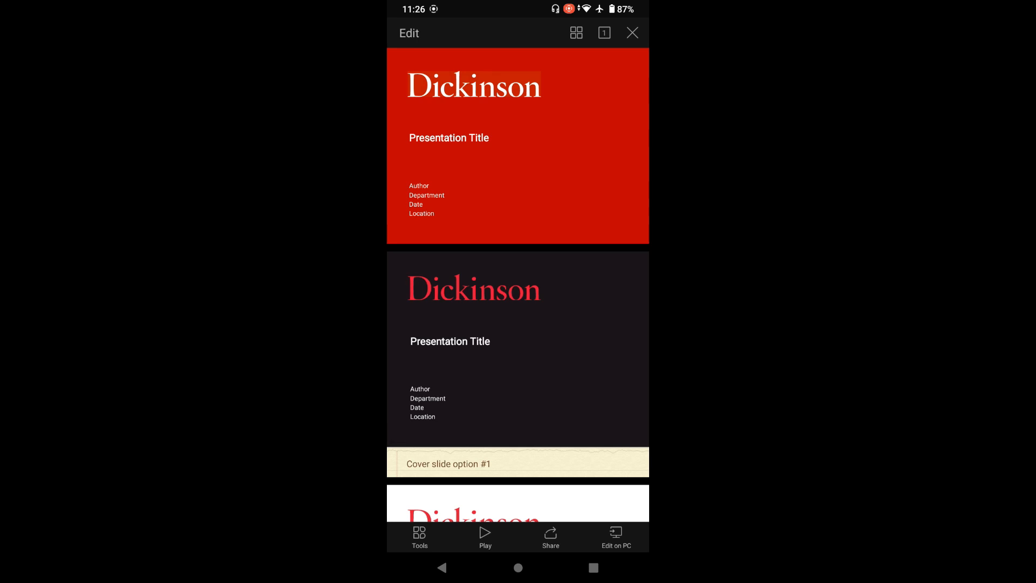
scroll(up, 3)
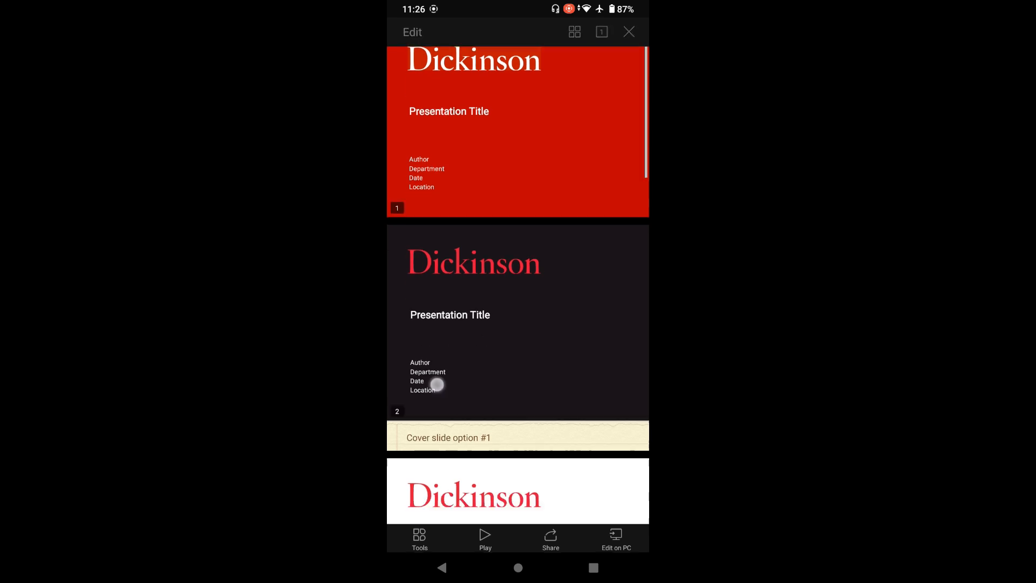
scroll(down, 3)
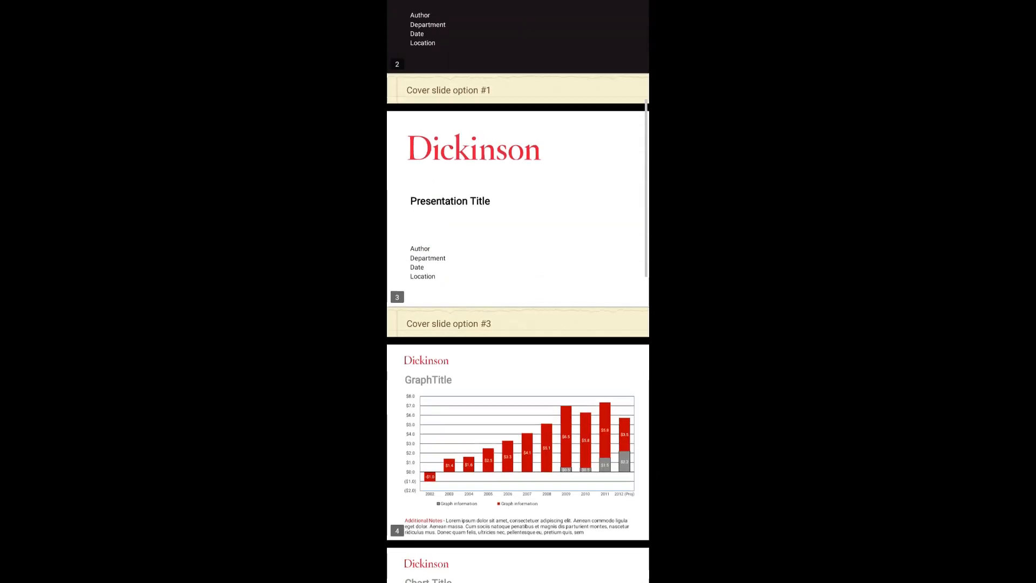
scroll(down, 3)
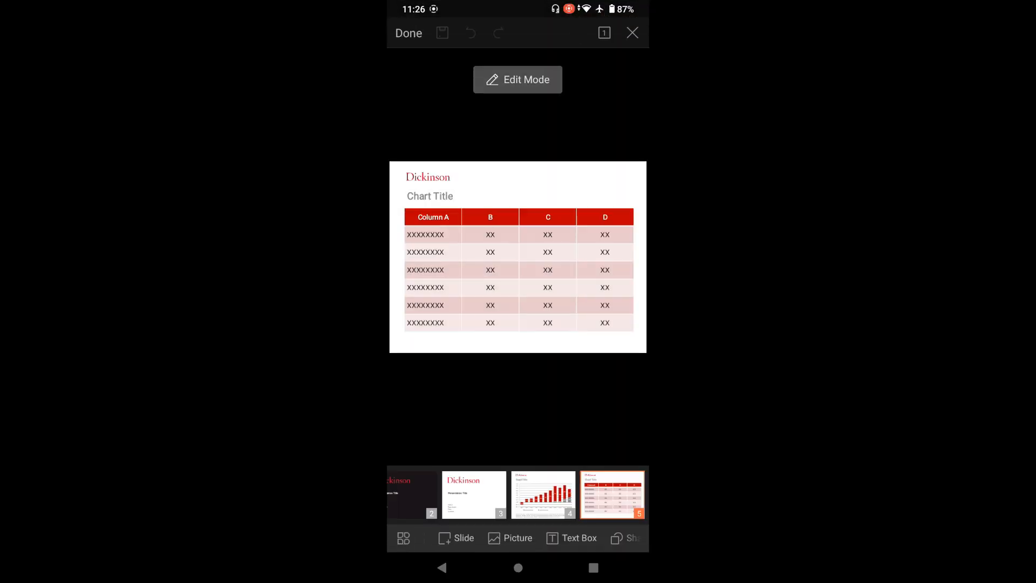
- Insert a slide after slide 5 titled 'Sales Q3 2024' and finish editing
click(517, 79)
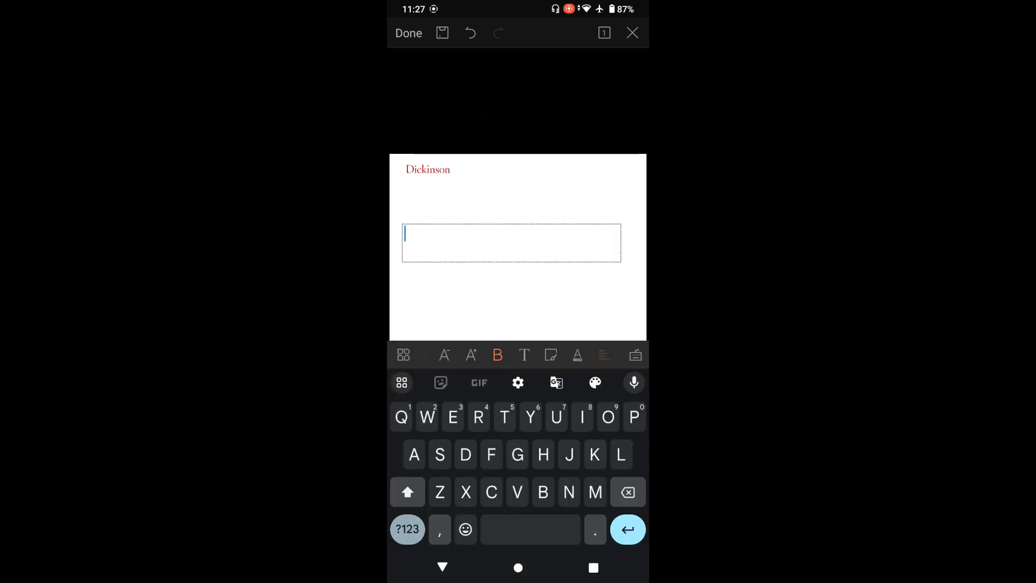
text(Sales)
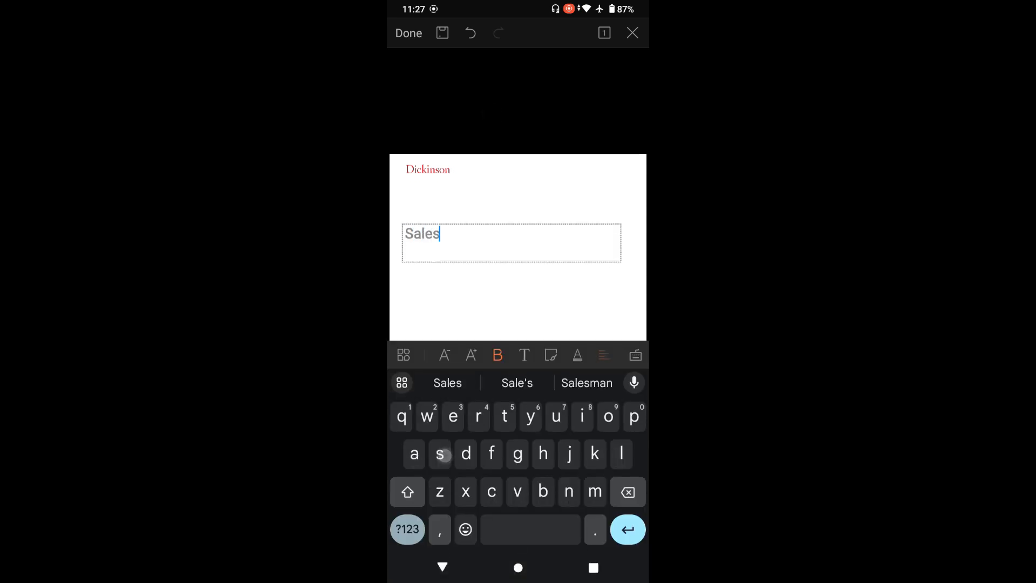
text(q3)
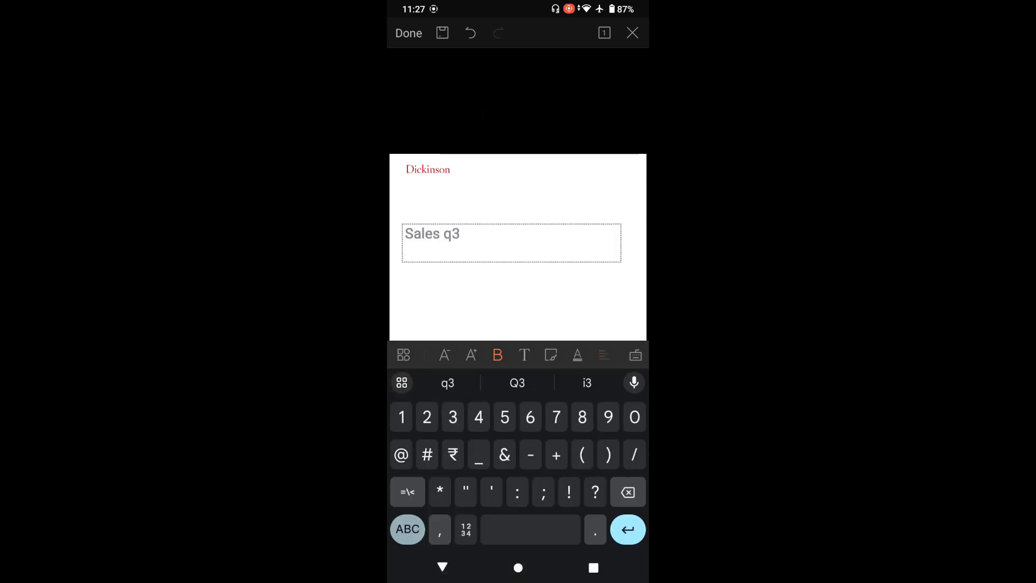
click(407, 529)
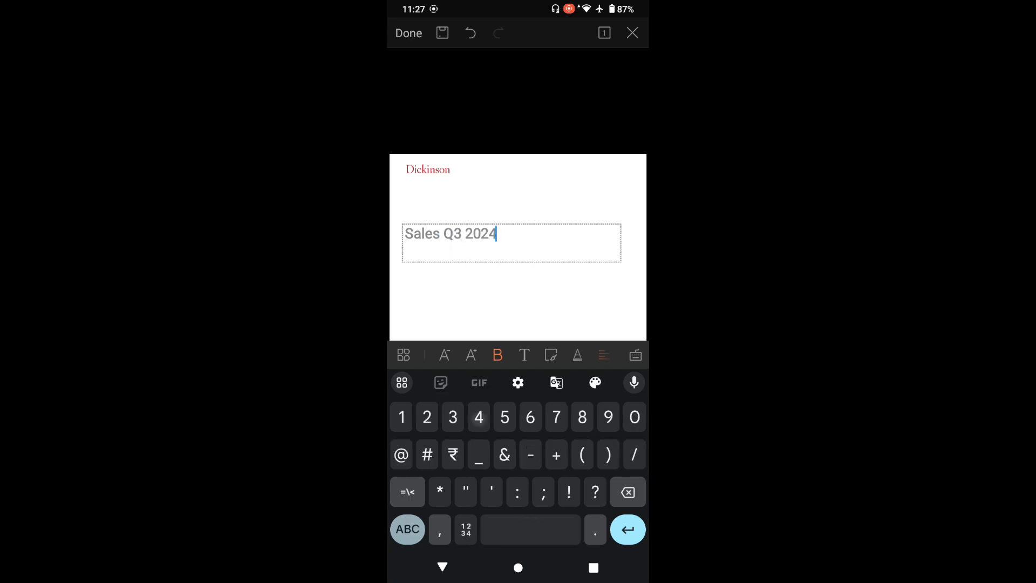
click(408, 33)
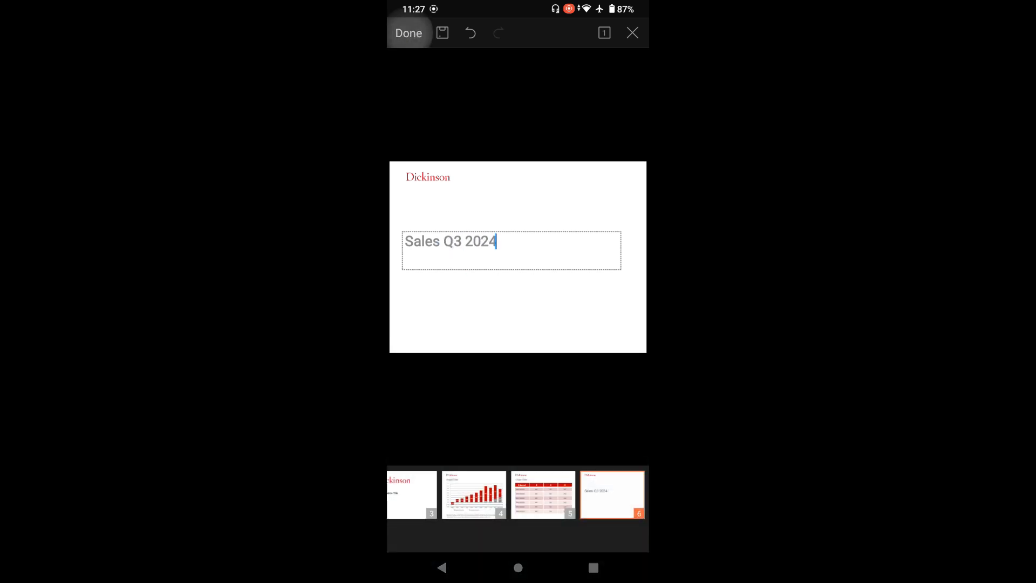
click(408, 33)
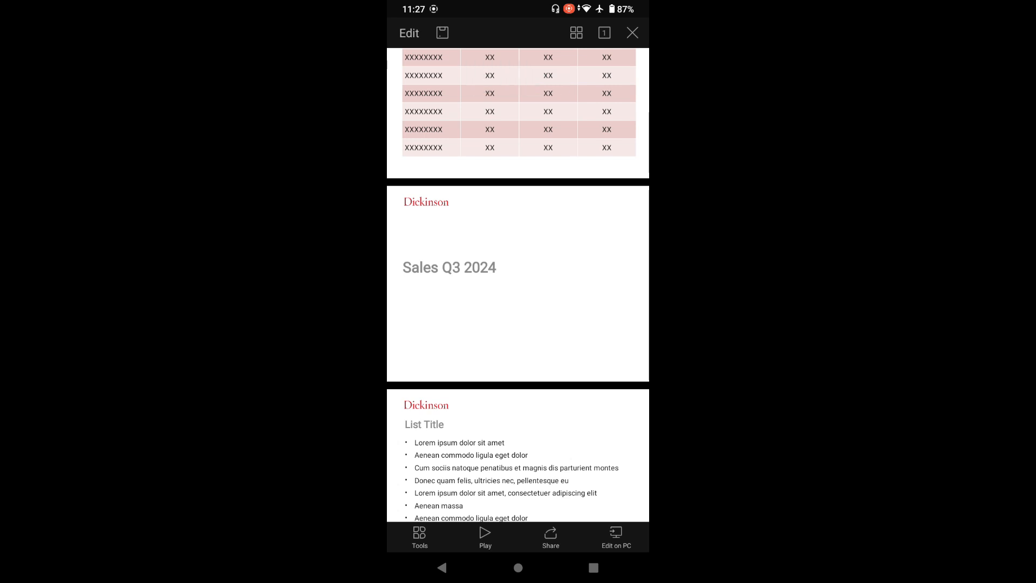
- Look through the file menu's tools, then switch to the Play options for the deck
click(631, 33)
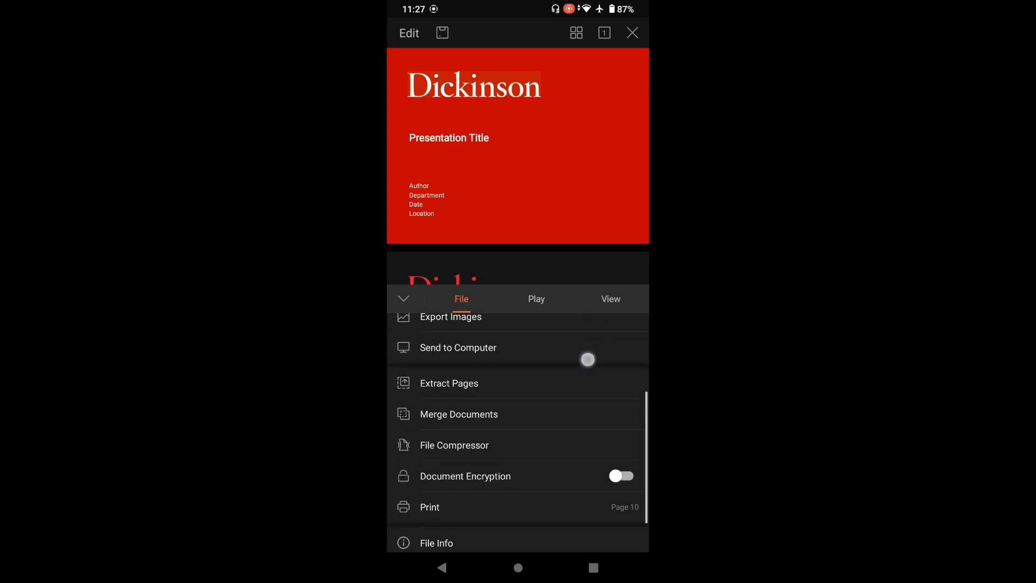
click(537, 299)
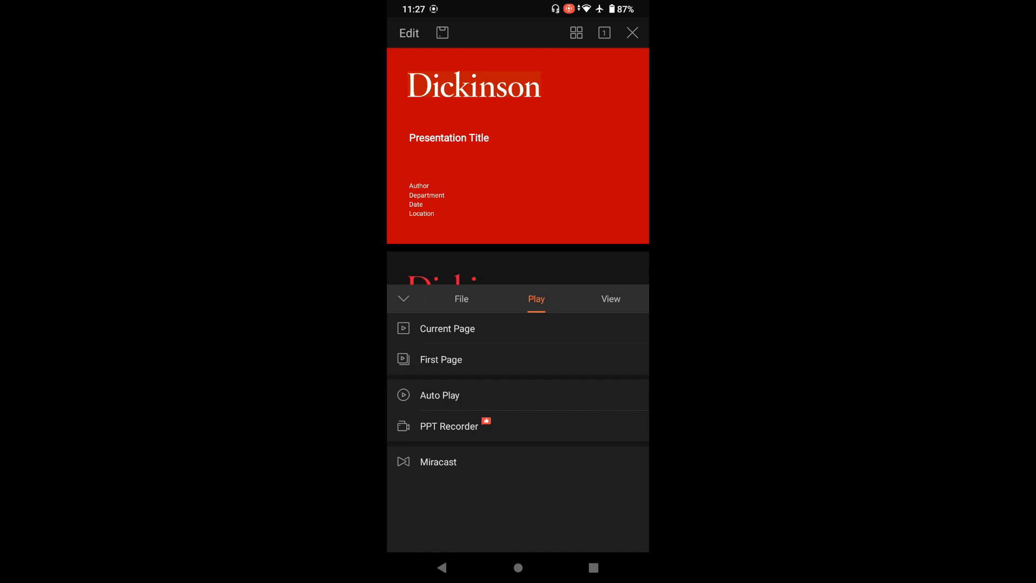
- Bring up the Share as Options sheet with link, PDF and image sharing
click(403, 298)
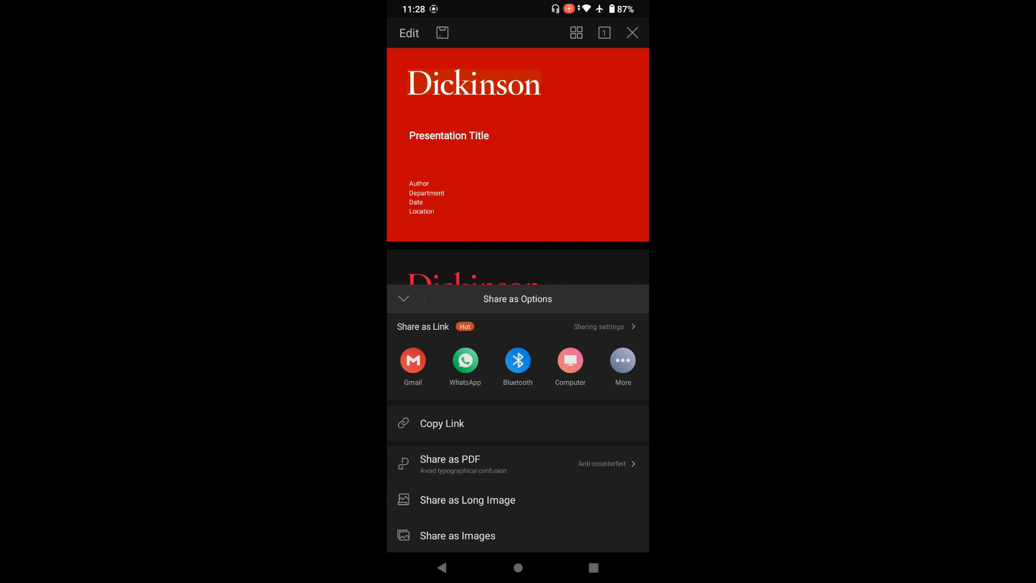
- Collapse the Share as Options sheet to return to the cover slides
click(403, 297)
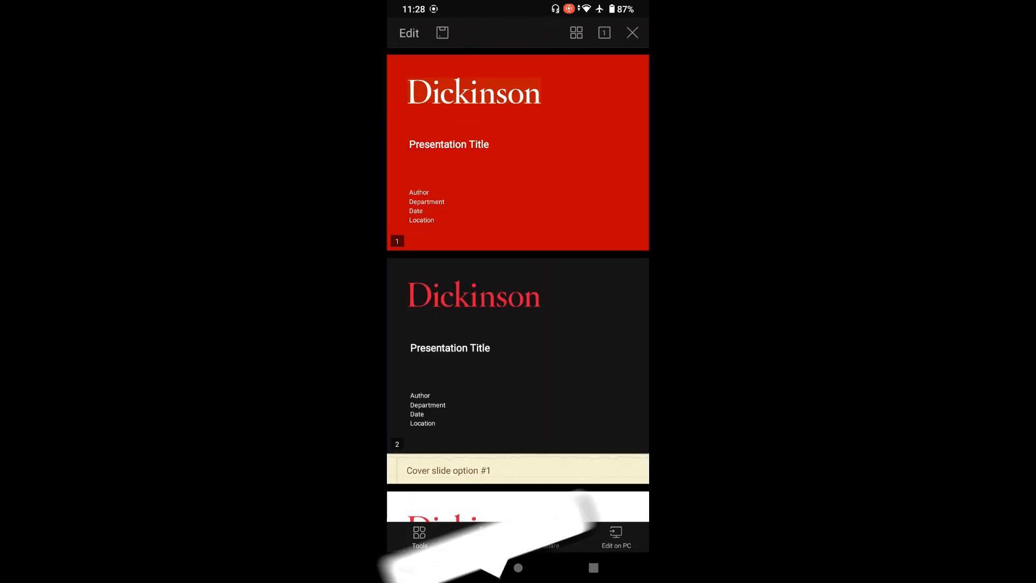